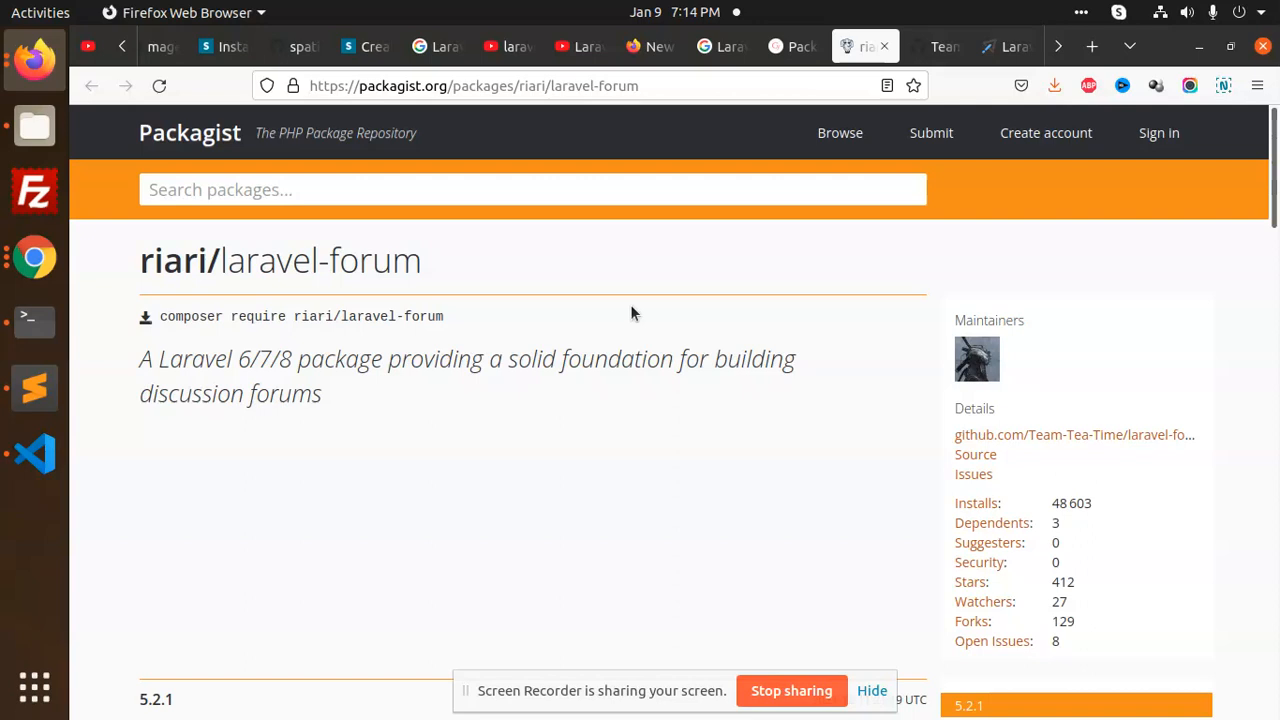
{"action": "mouse_move", "coordinate": [580, 356]}
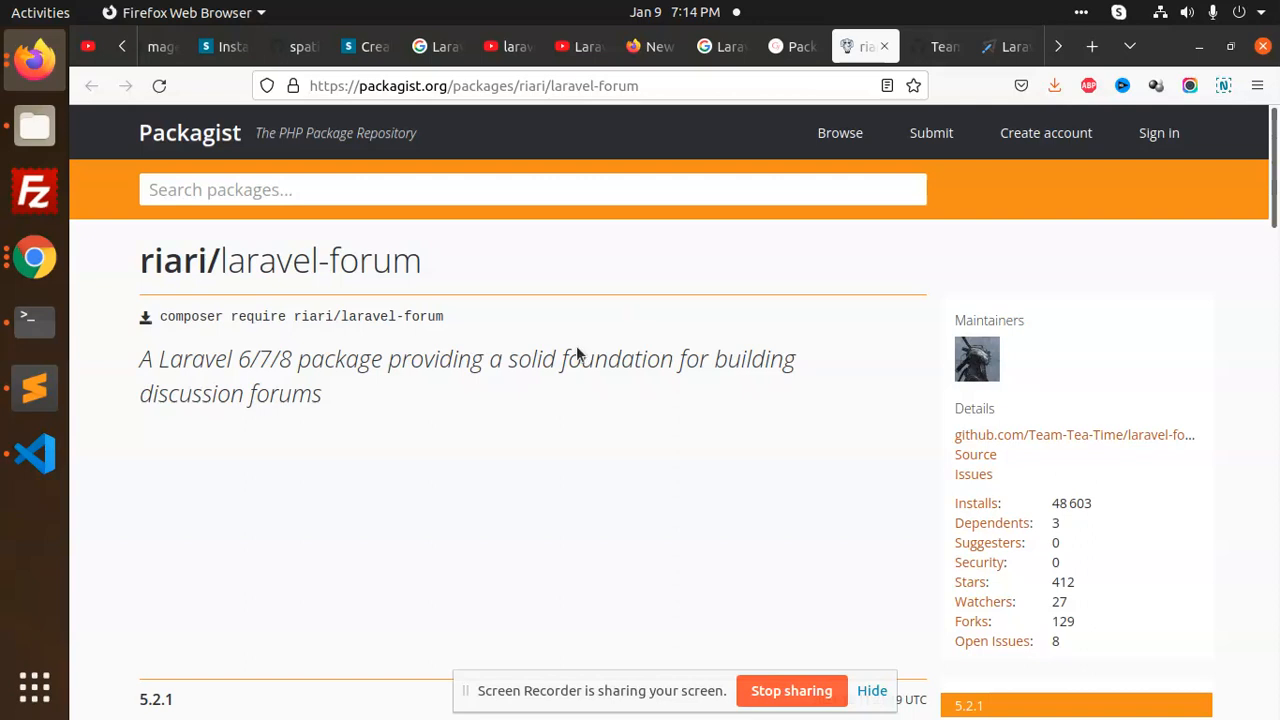
{"action": "mouse_move", "coordinate": [240, 364]}
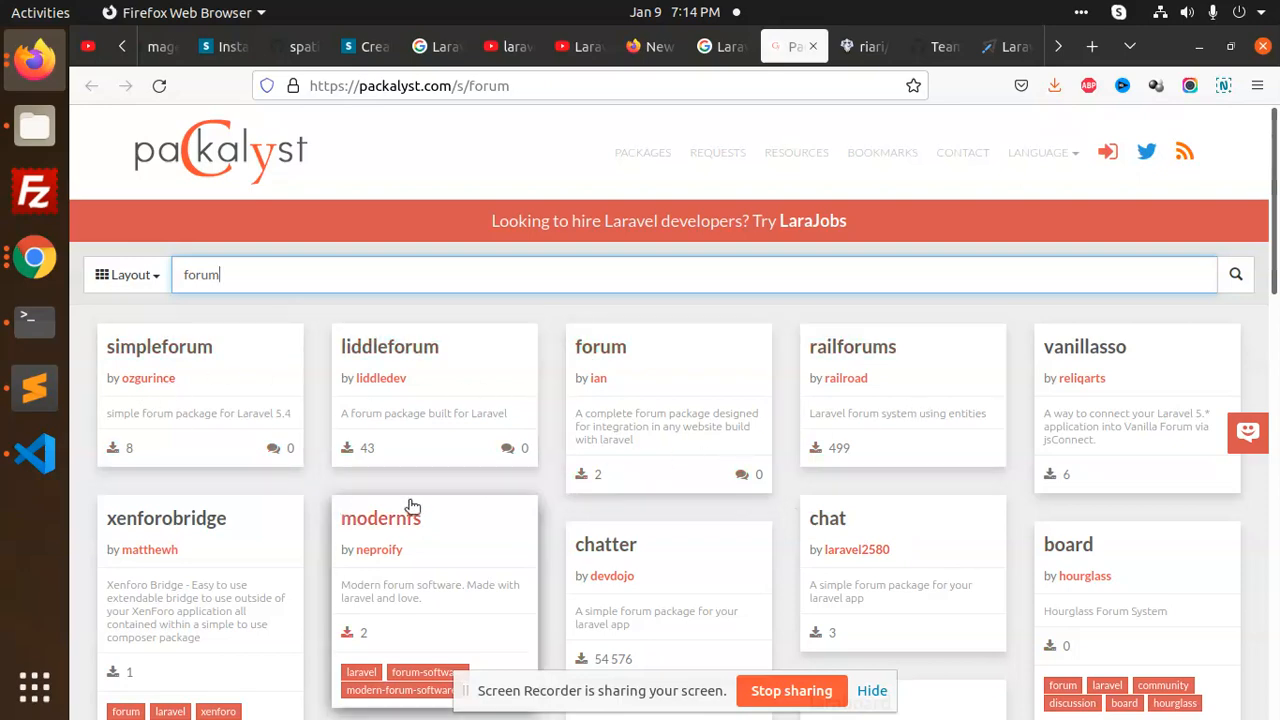
Open the devdojo/chatter package from the forum results and view its dev-master version details
{"action": "scroll", "scroll_direction": "down", "scroll_amount": 3}
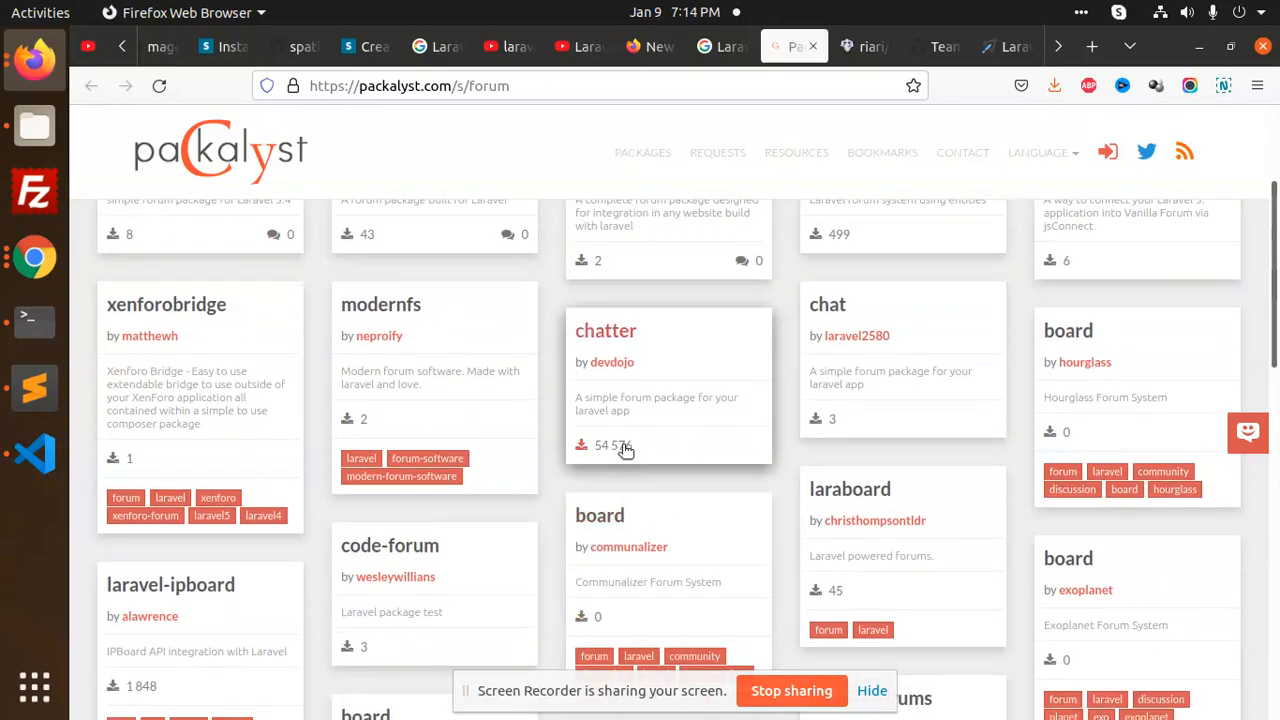
{"action": "left_click", "coordinate": [604, 332]}
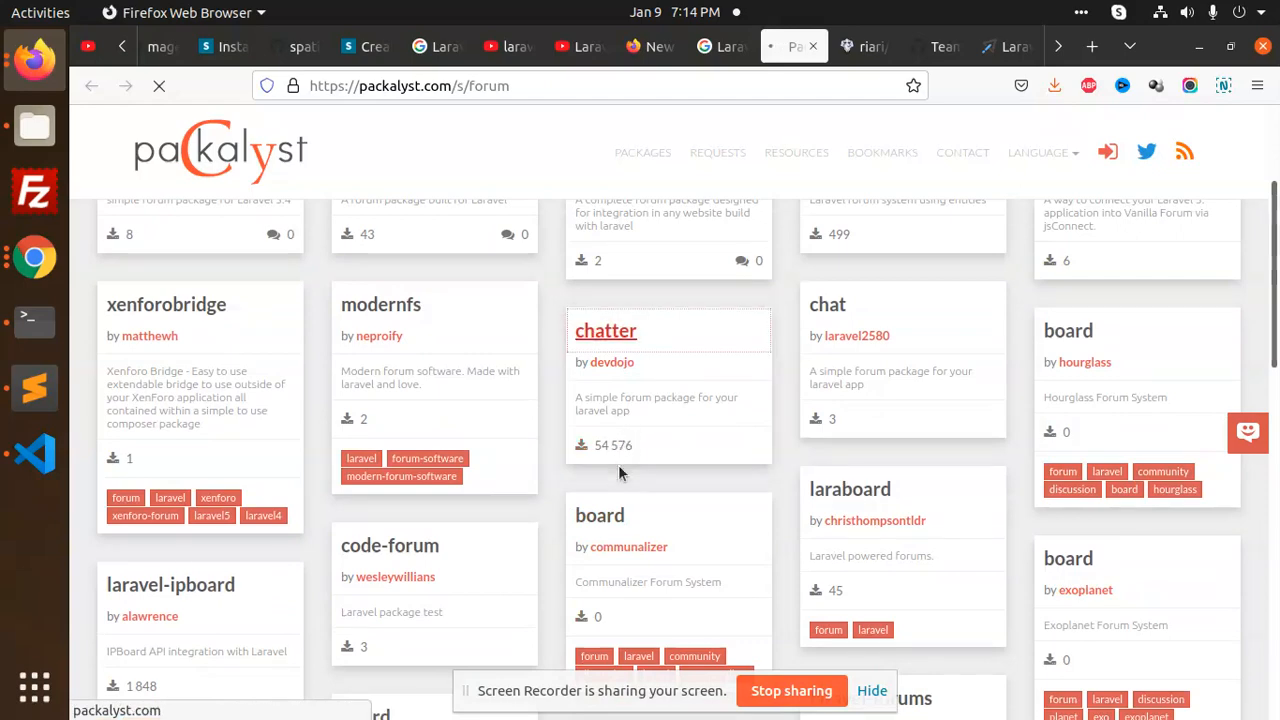
{"action": "left_click", "coordinate": [604, 330]}
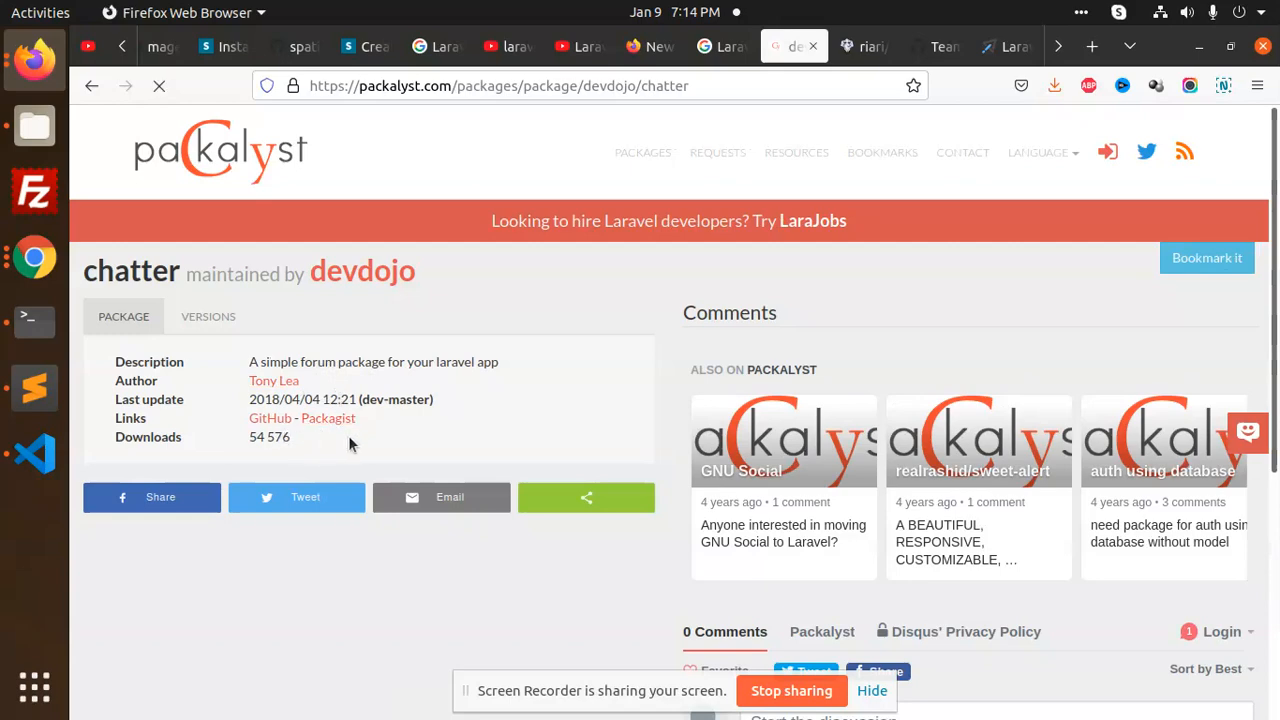
{"action": "scroll", "scroll_direction": "down", "scroll_amount": 3}
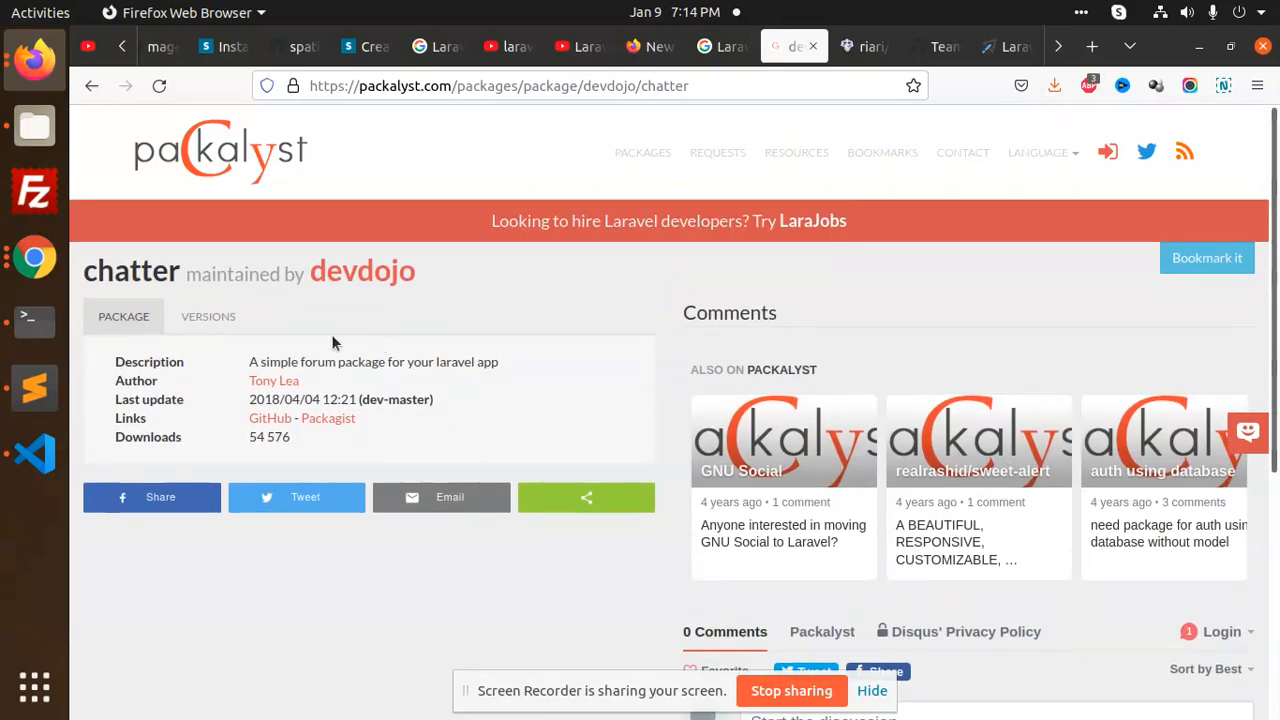
{"action": "left_click", "coordinate": [208, 316]}
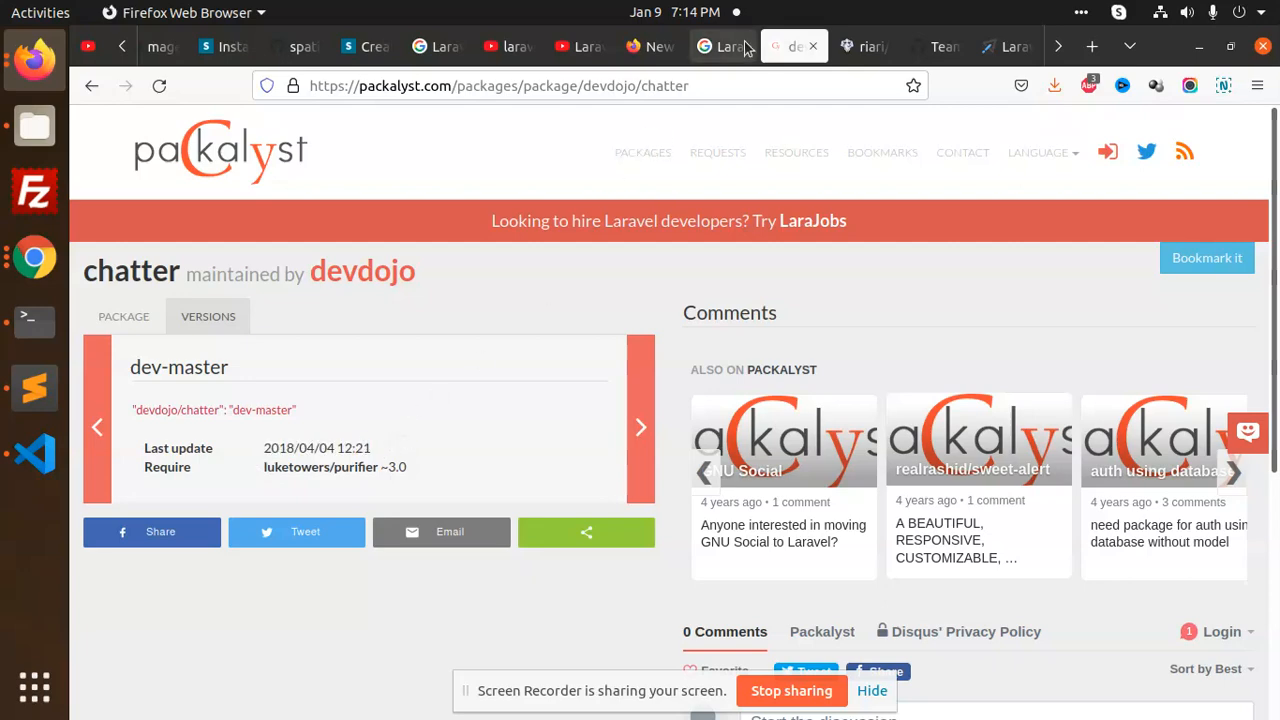
Return to the results, open riari/laravel-forum on Packagist and scroll through its requirements to the readme
{"action": "left_click", "coordinate": [722, 46]}
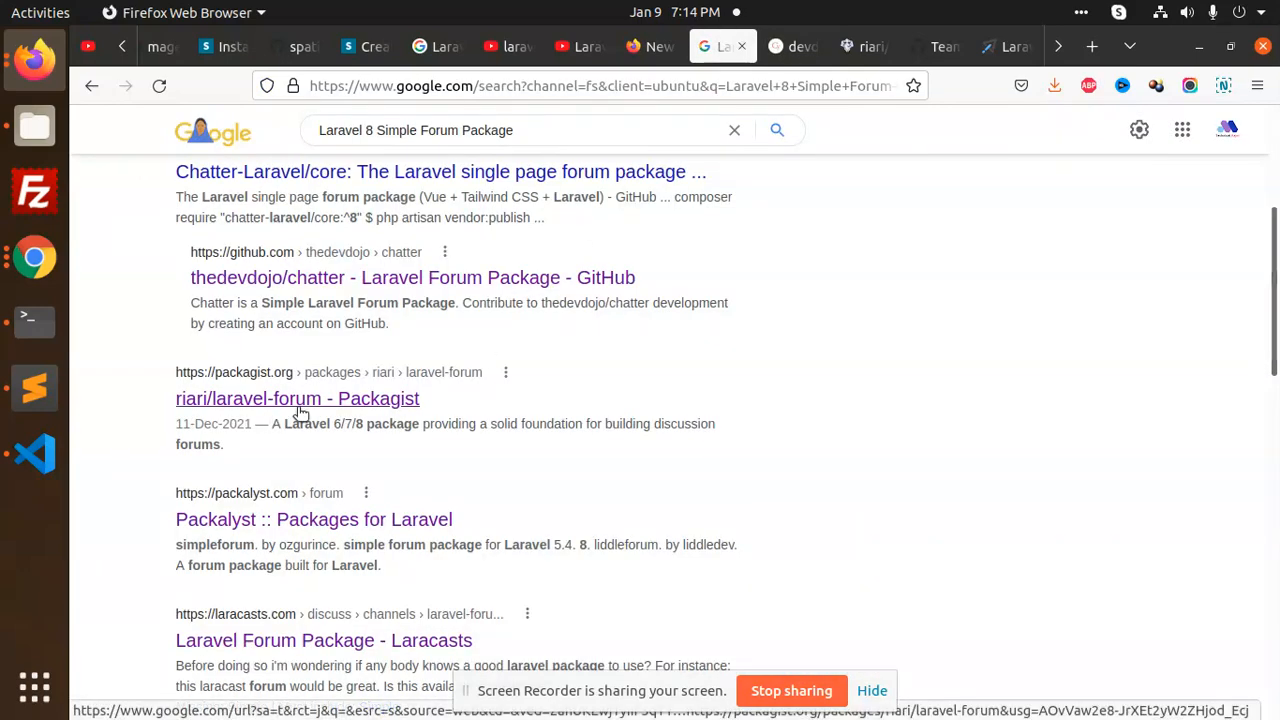
{"action": "left_click", "coordinate": [296, 398]}
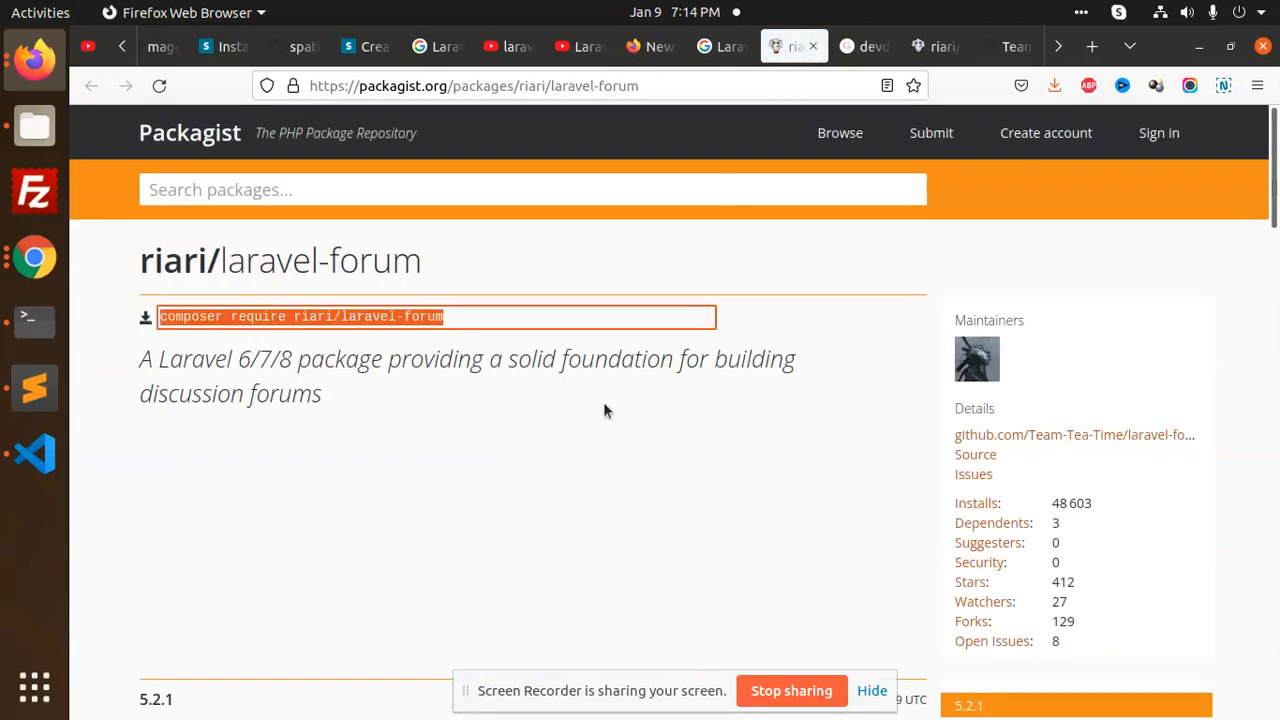
{"action": "scroll", "scroll_direction": "down", "scroll_amount": 3}
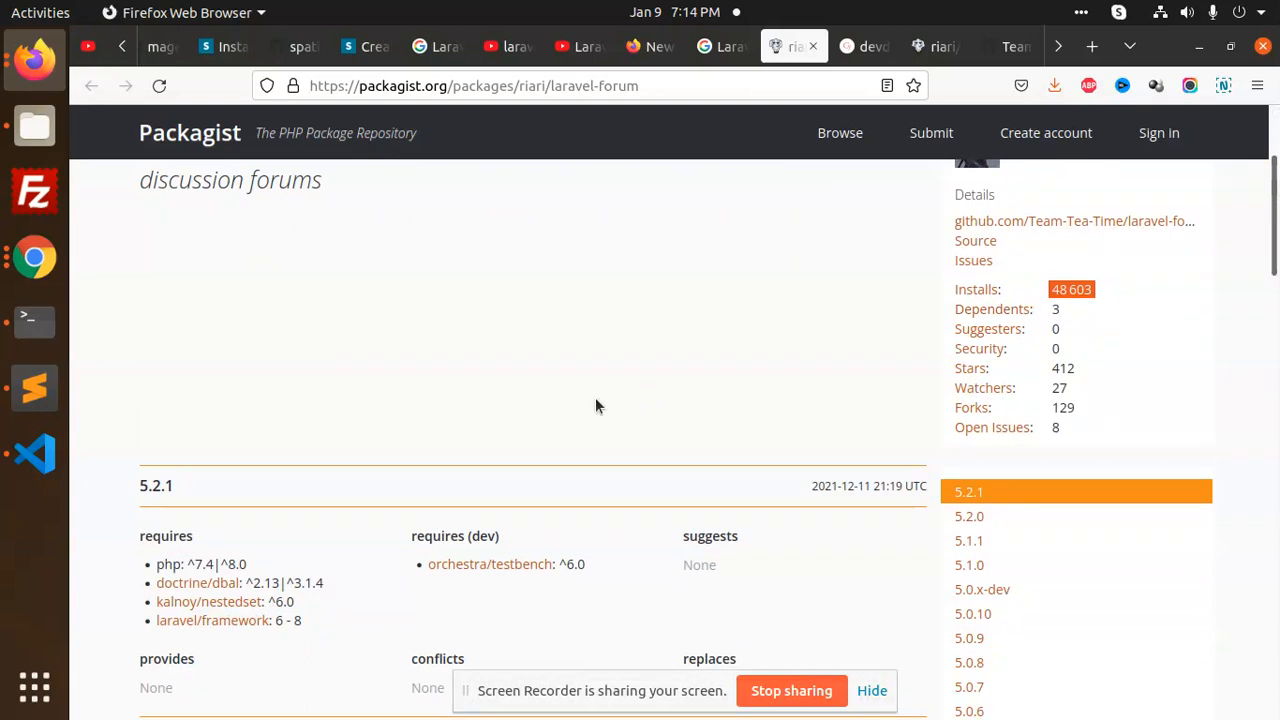
{"action": "scroll", "scroll_direction": "down", "scroll_amount": 3}
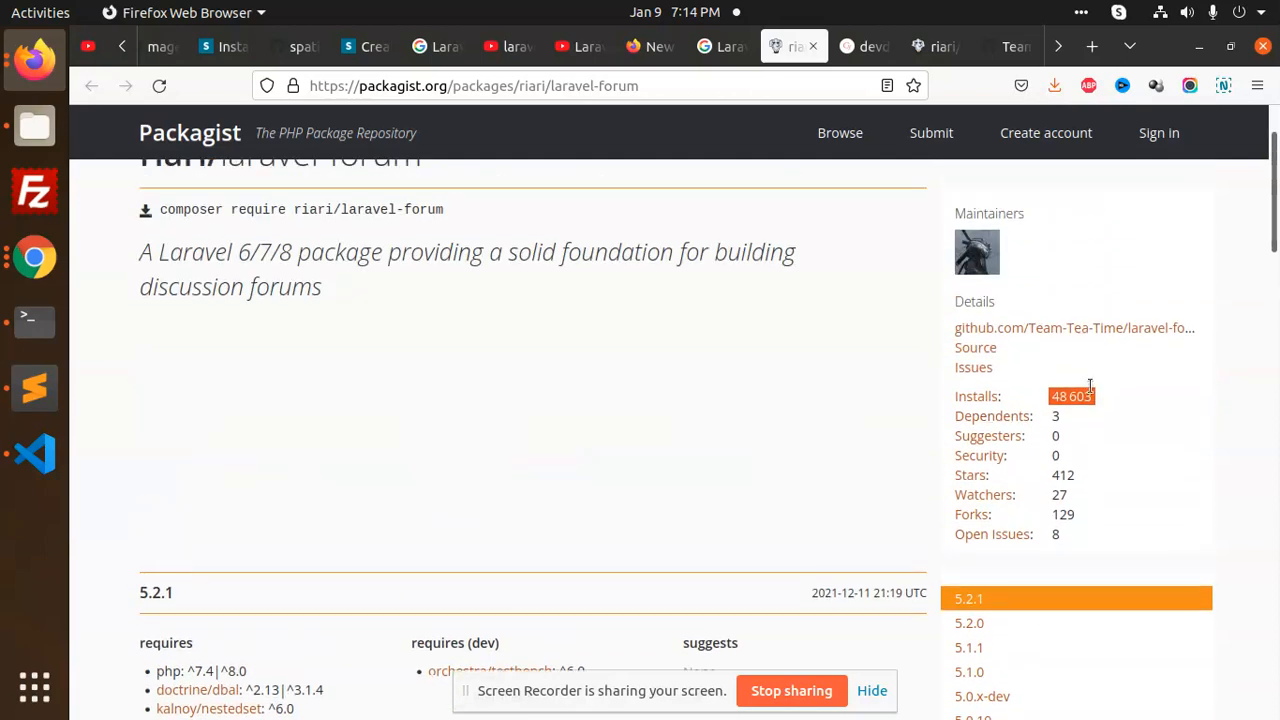
{"action": "scroll", "scroll_direction": "down", "scroll_amount": 3}
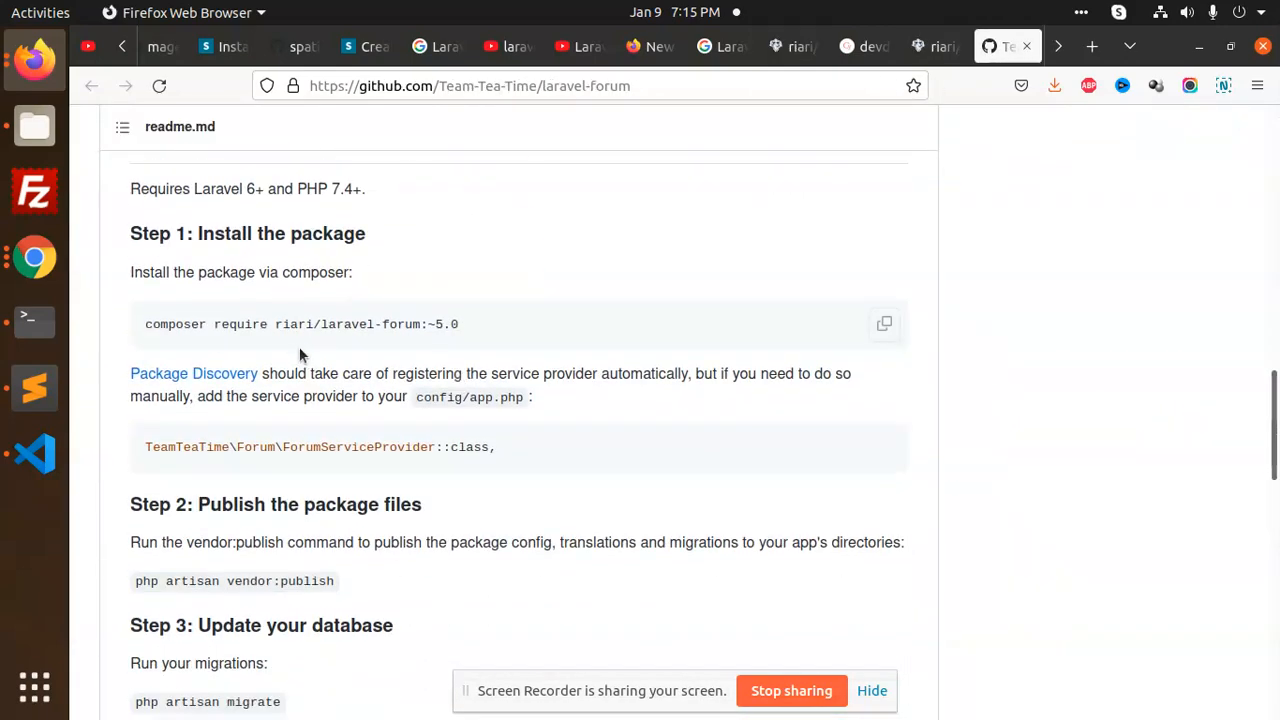
Run 'sudo composer require riari/laravel-forum:~5.0' in the jet project and confirm with yes
{"action": "triple_click", "coordinate": [300, 324]}
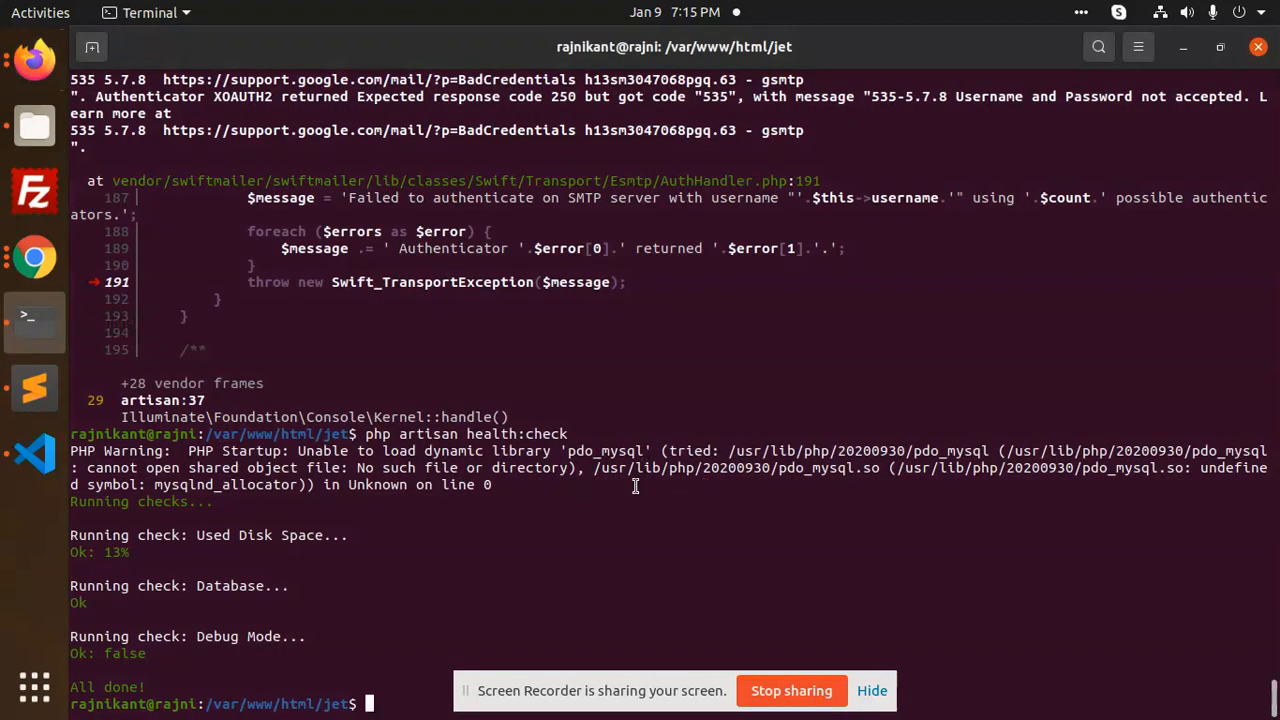
{"action": "type", "text": "sudo"}
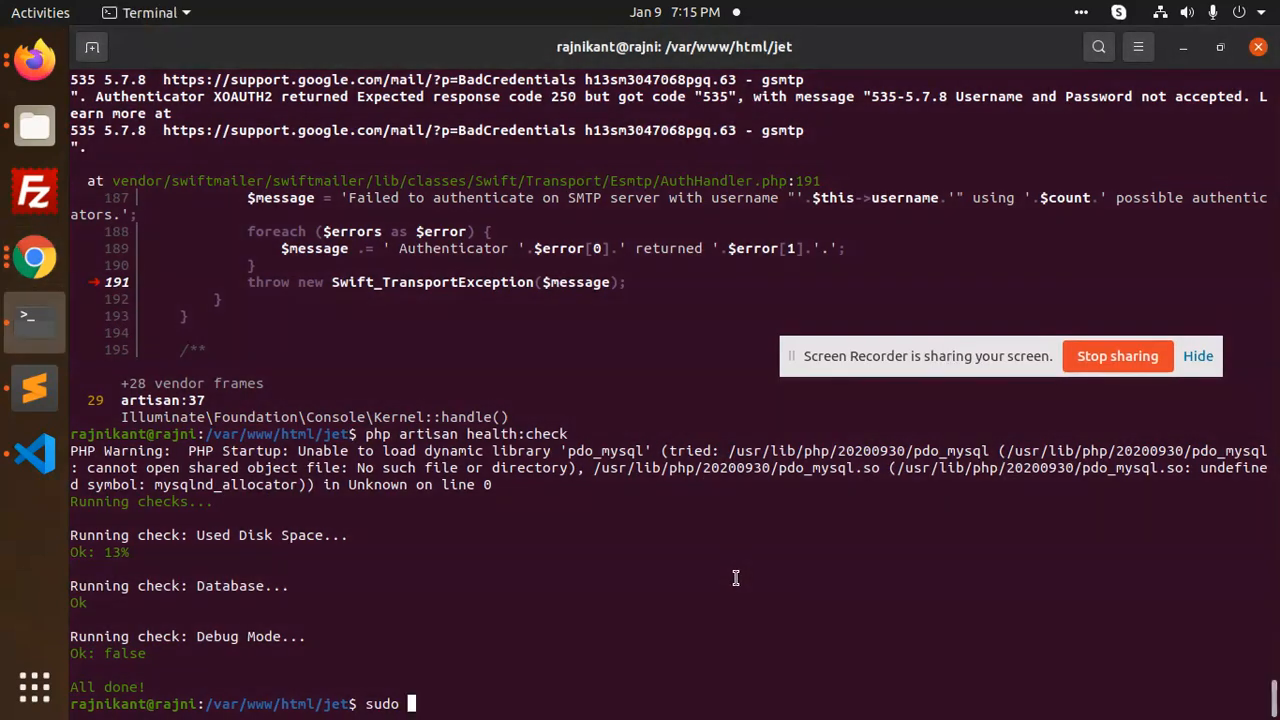
{"action": "type", "text": "composer require riari/laravel-forum:~5.0"}
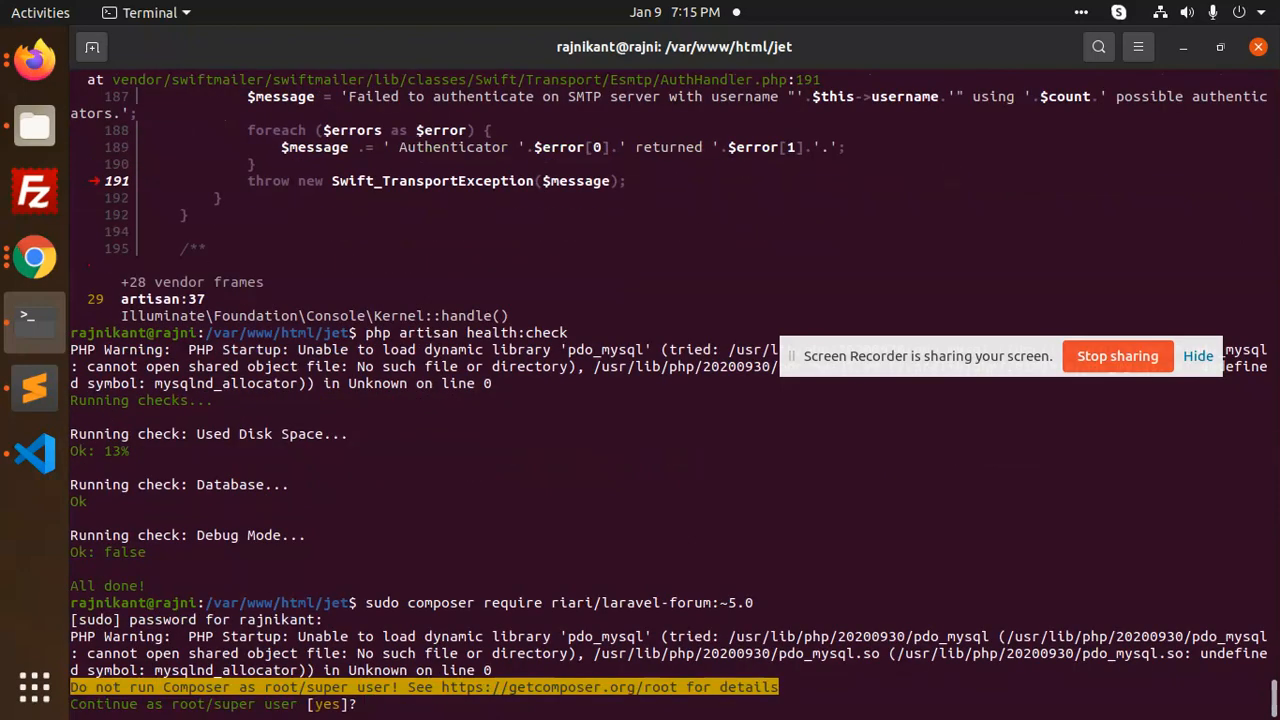
{"action": "type", "text": "yes"}
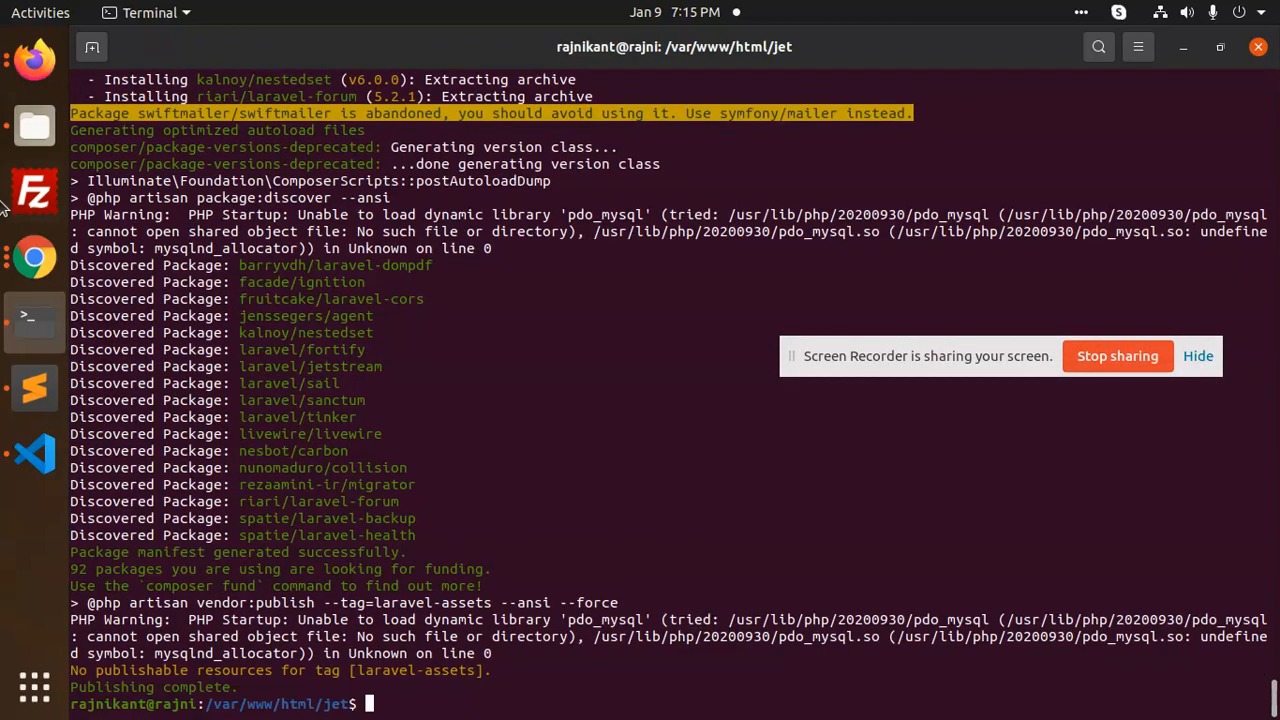
{"action": "left_click", "coordinate": [34, 60]}
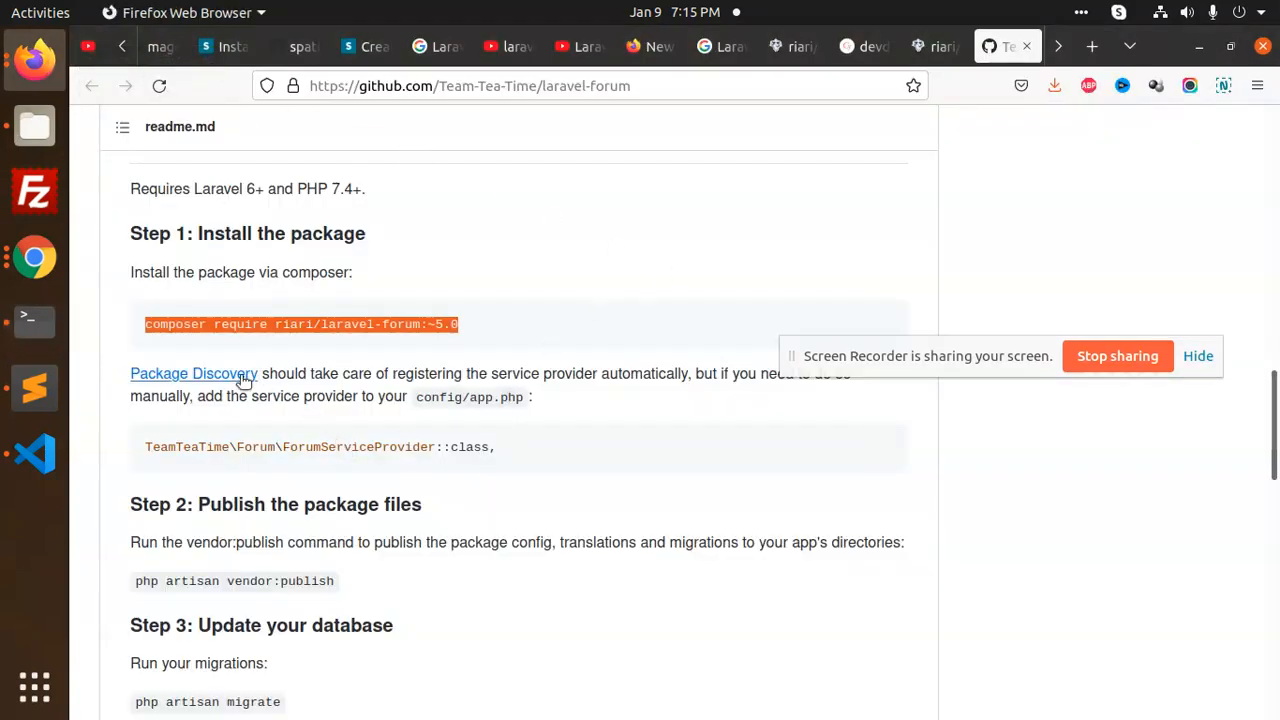
{"action": "scroll", "scroll_direction": "down", "scroll_amount": 3}
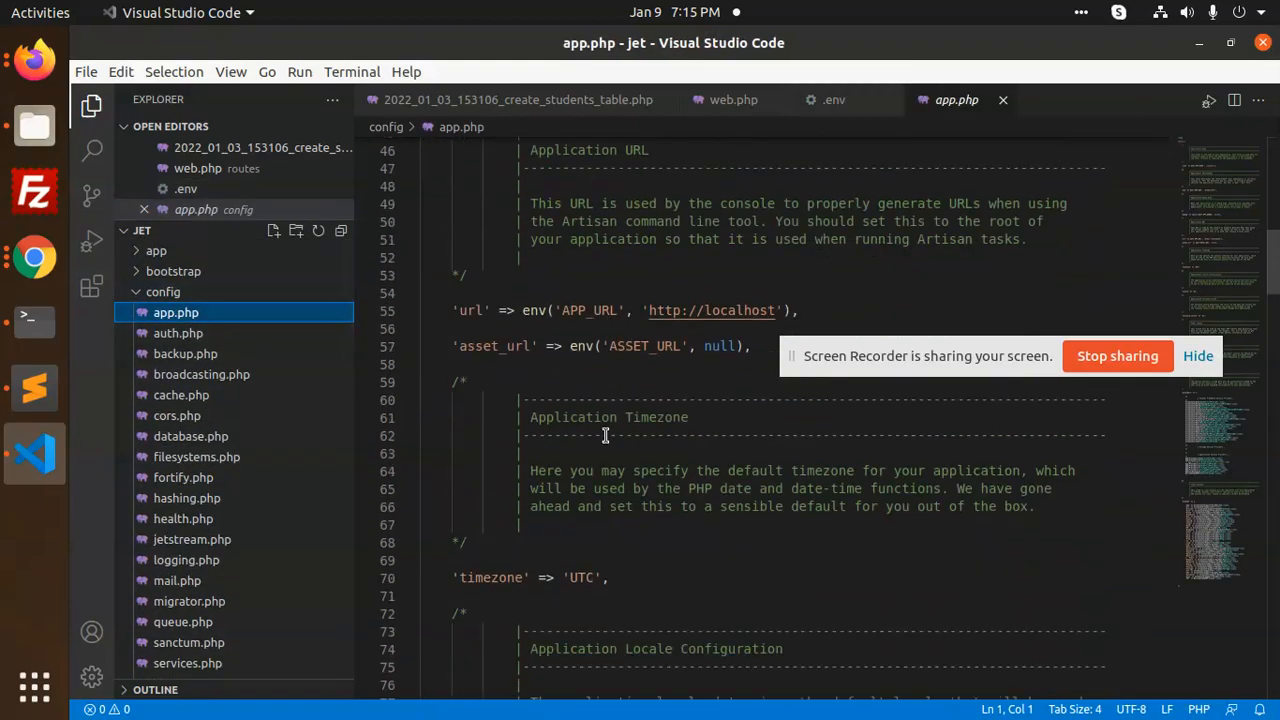
Add TeamTeaTime\Forum\ForumServiceProvider::class to the providers array in config/app.php
{"action": "scroll", "scroll_direction": "down", "scroll_amount": 3}
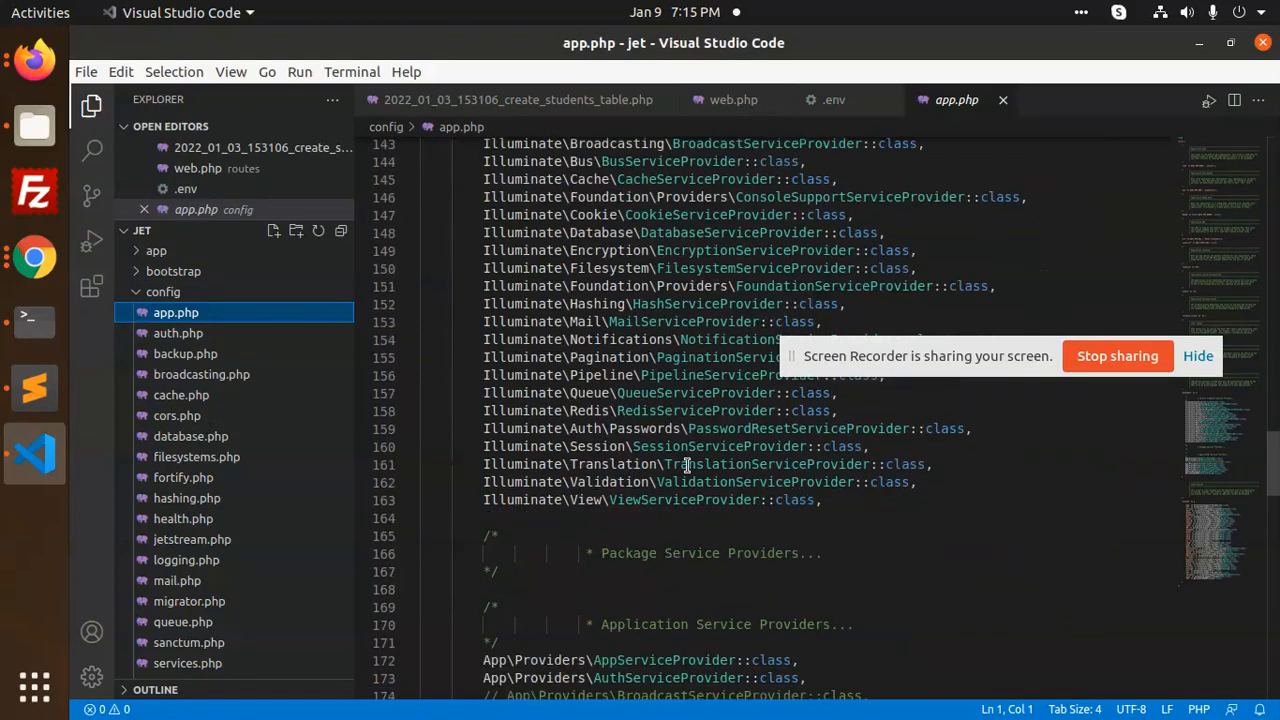
{"action": "scroll", "scroll_direction": "down", "scroll_amount": 3}
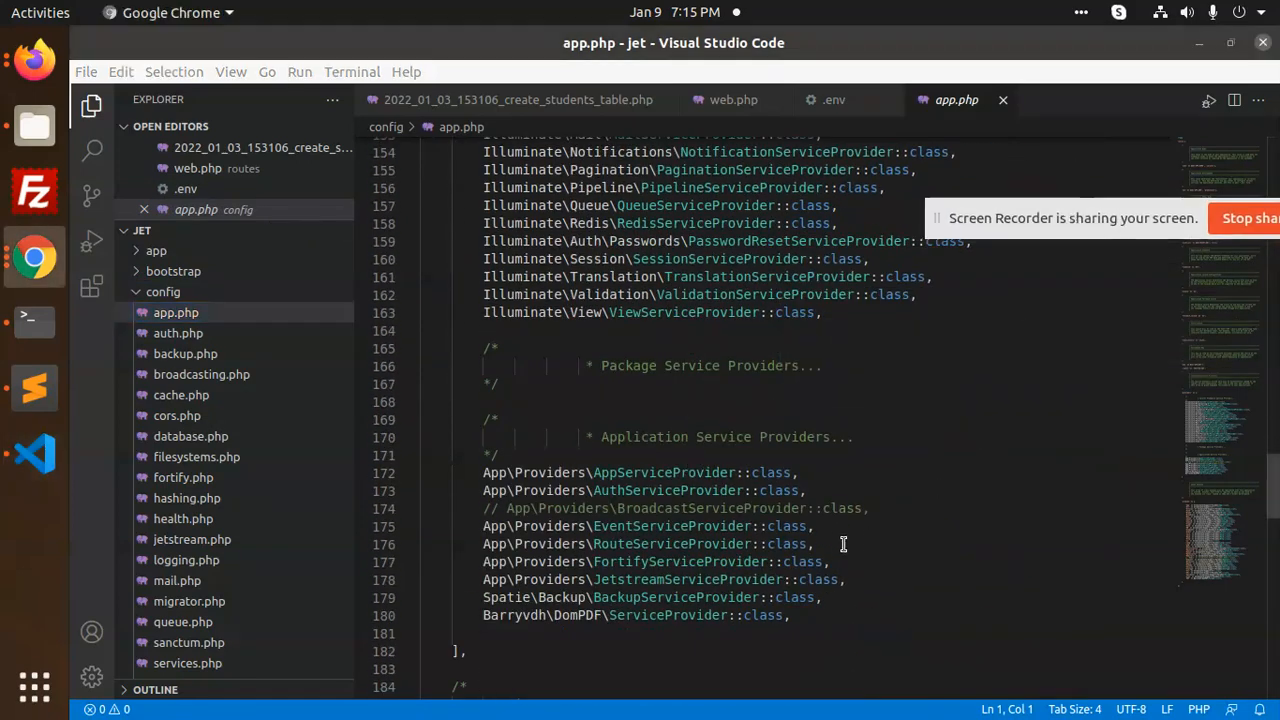
{"action": "scroll", "scroll_direction": "down", "scroll_amount": 3}
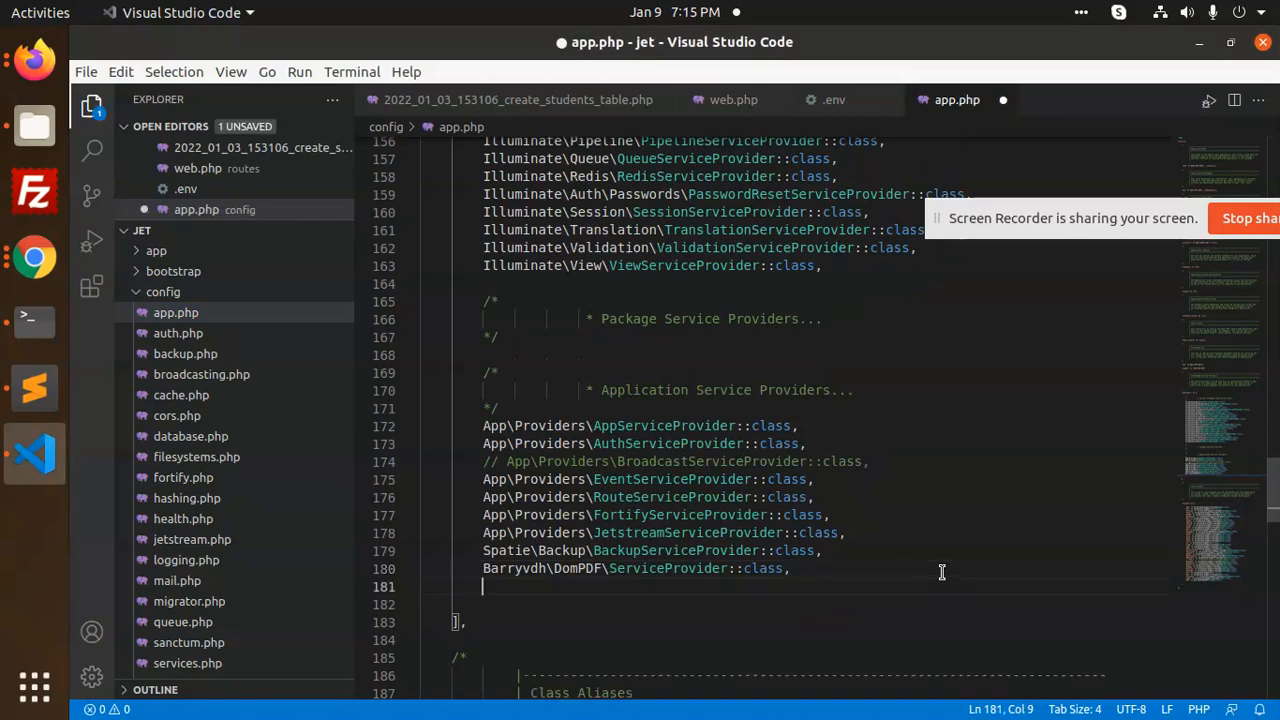
{"action": "type", "text": "TeamTeaTime\\Forum\\ForumServiceProvider::class,"}
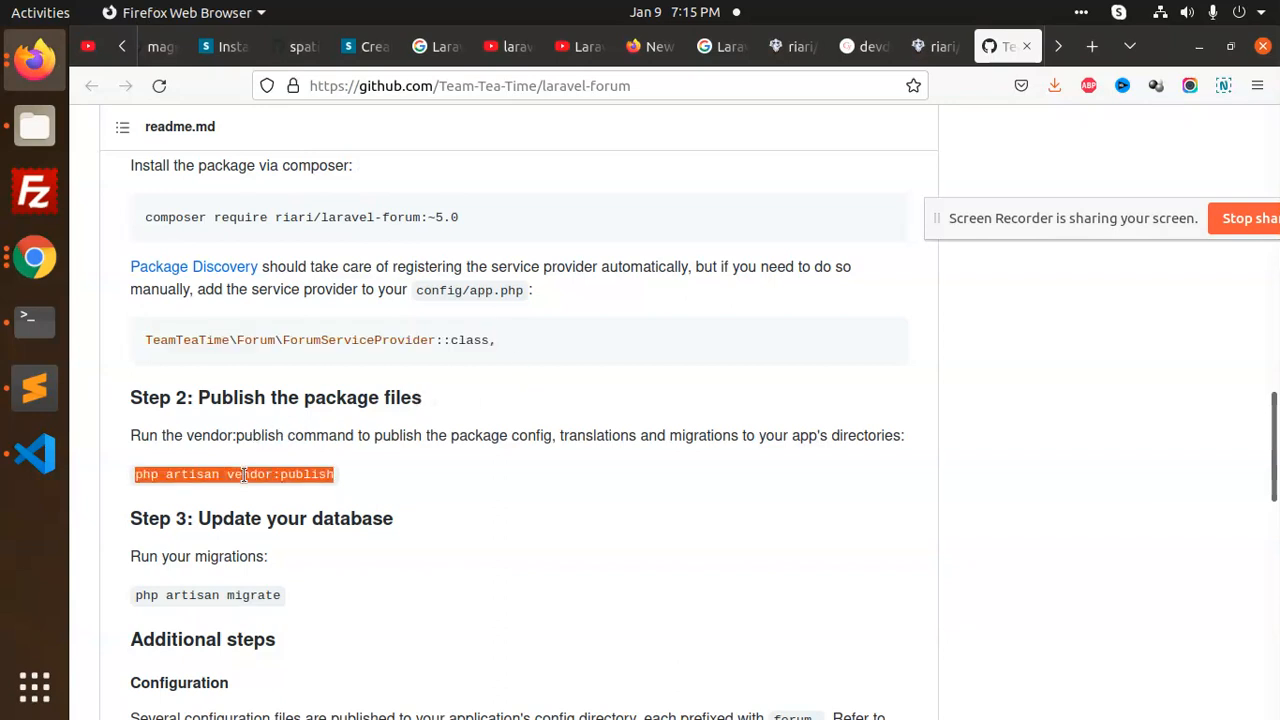
{"action": "mouse_move", "coordinate": [576, 414]}
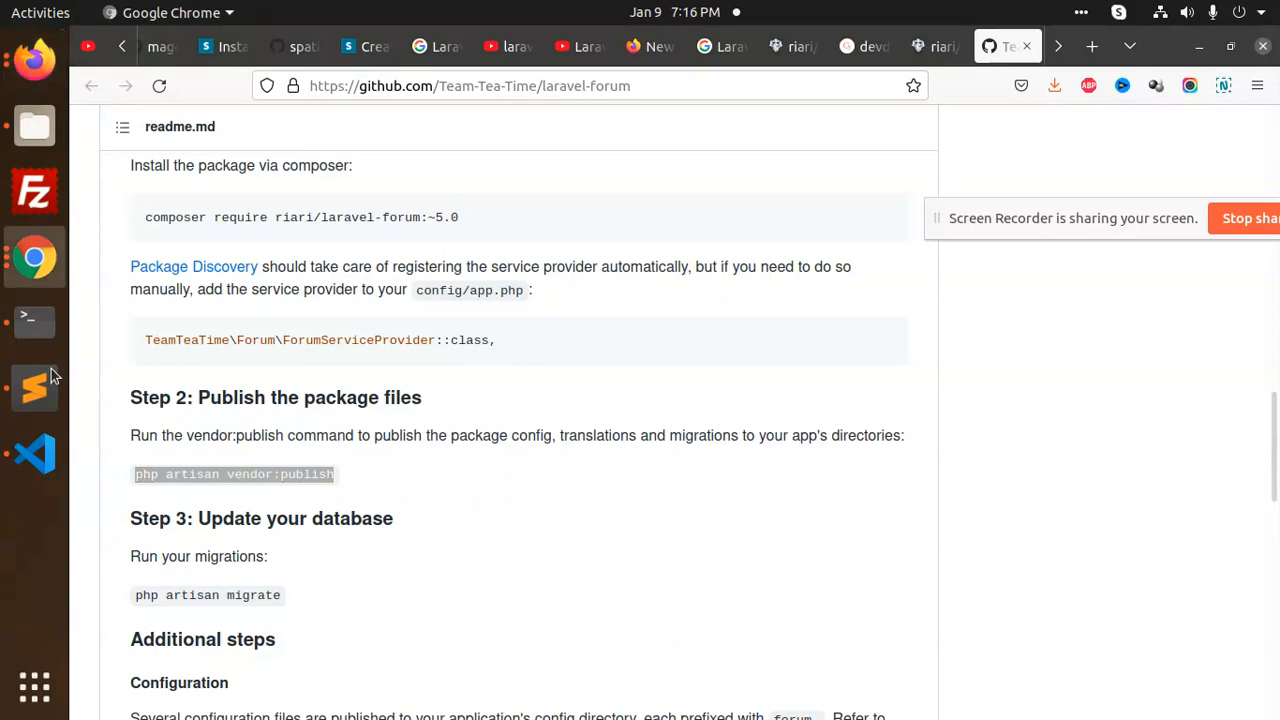
Run php artisan vendor:publish and choose provider 17, the TeamTeaTime ForumServiceProvider
{"action": "left_click", "coordinate": [34, 318]}
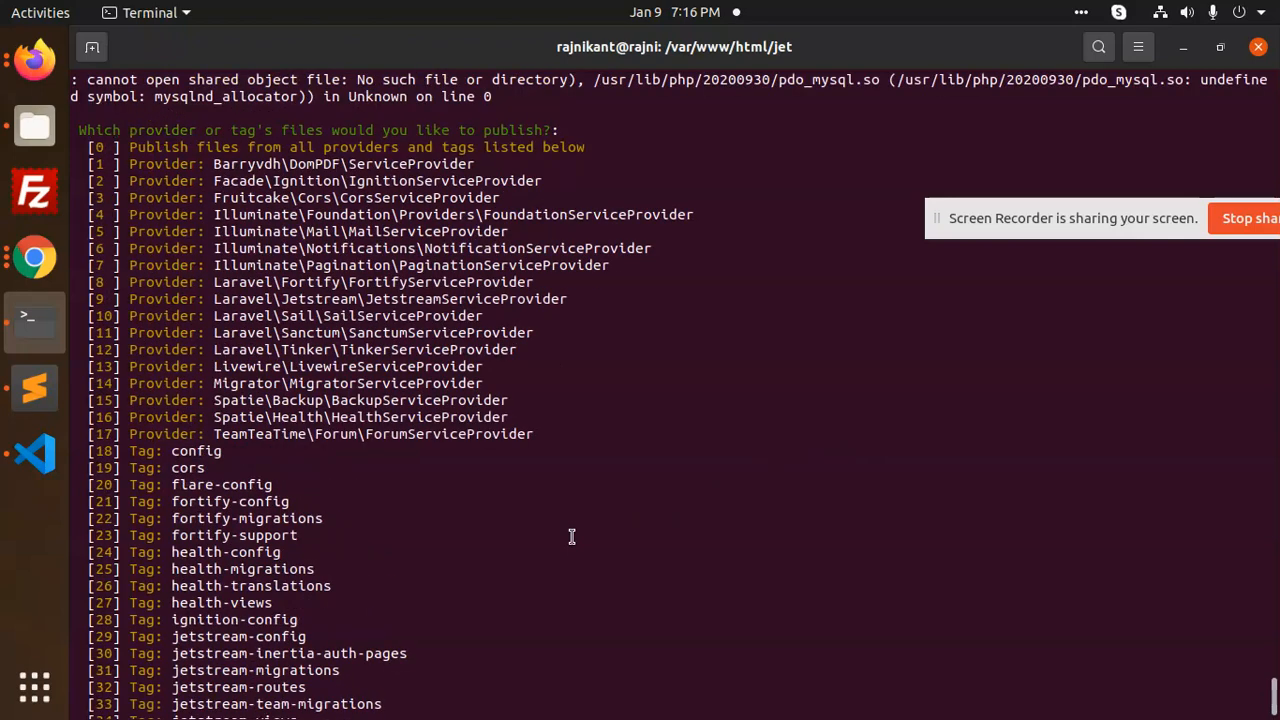
{"action": "scroll", "scroll_direction": "down", "scroll_amount": 3}
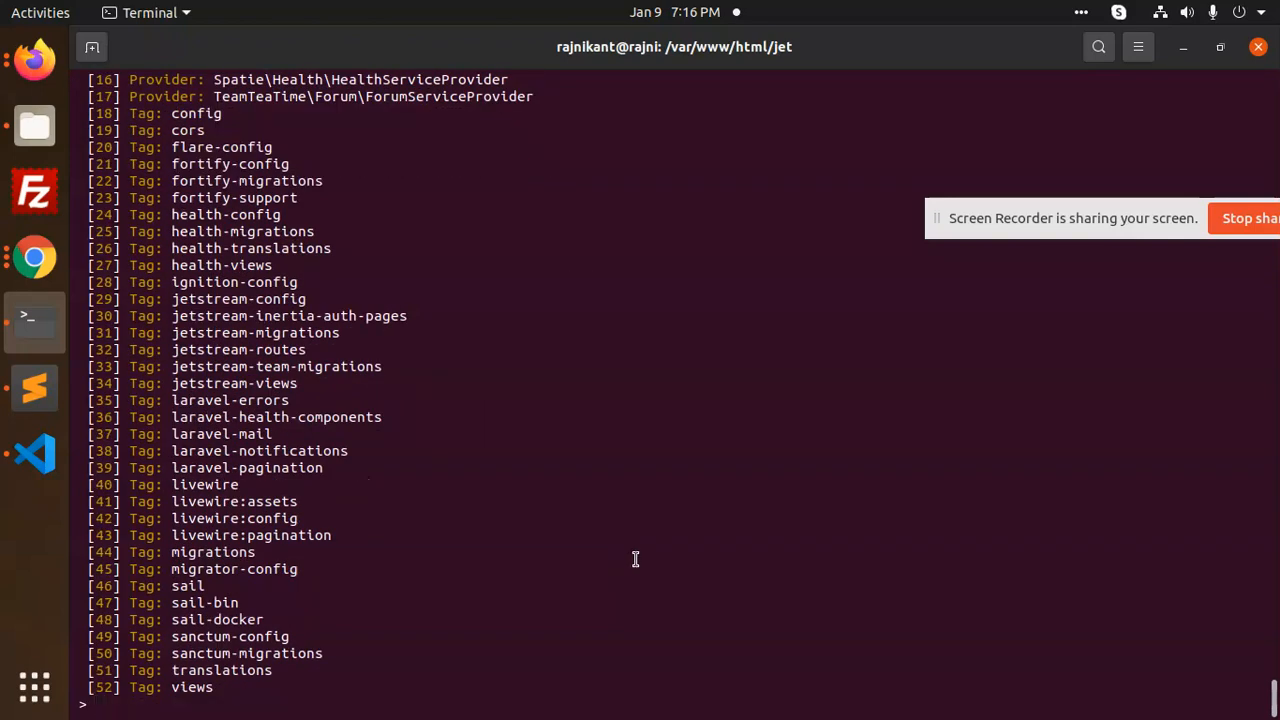
{"action": "type", "text": "17"}
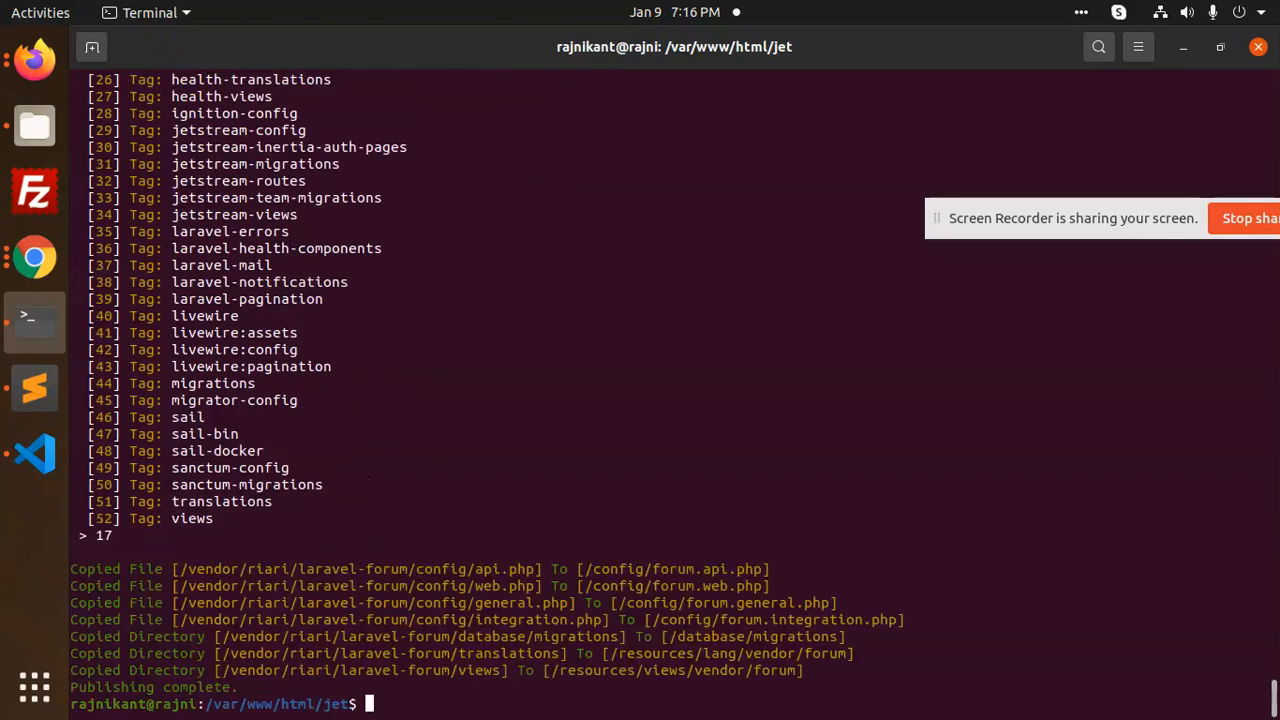
{"action": "mouse_move", "coordinate": [624, 524]}
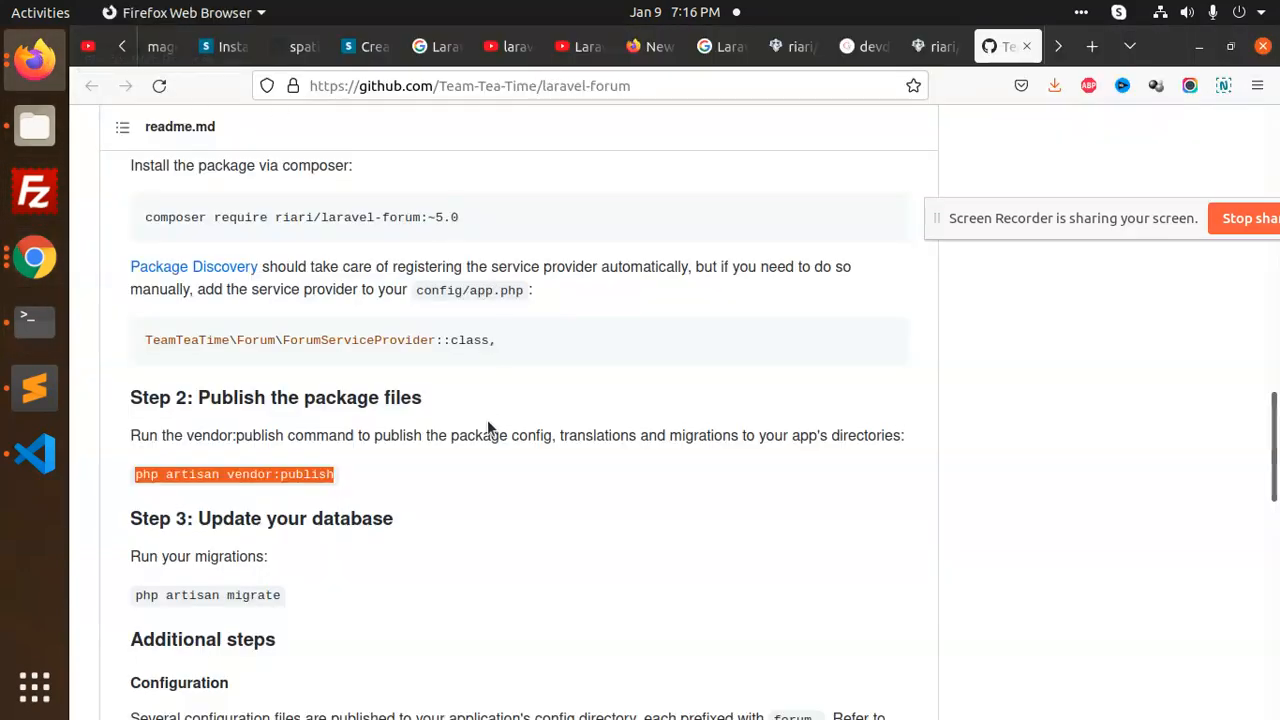
Copy 'php artisan migrate' from the readme and run it in the terminal to create the forum tables
{"action": "scroll", "scroll_direction": "down", "scroll_amount": 3}
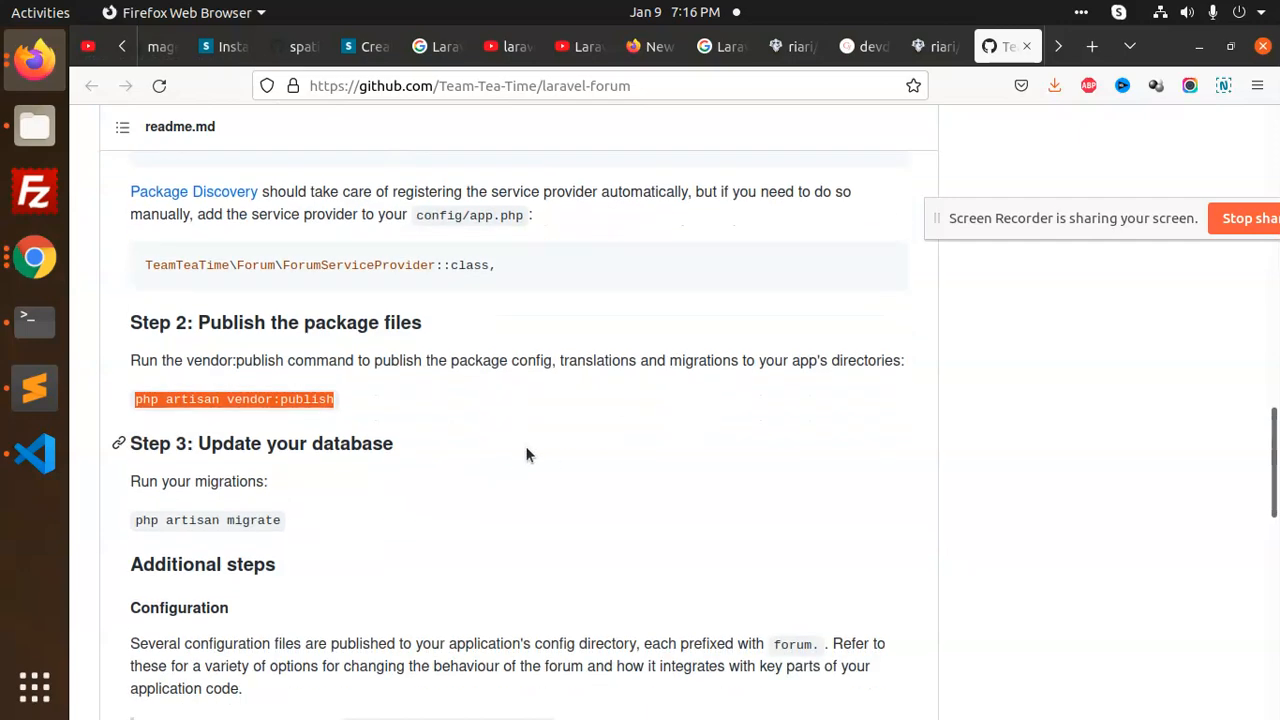
{"action": "right_click", "coordinate": [208, 488]}
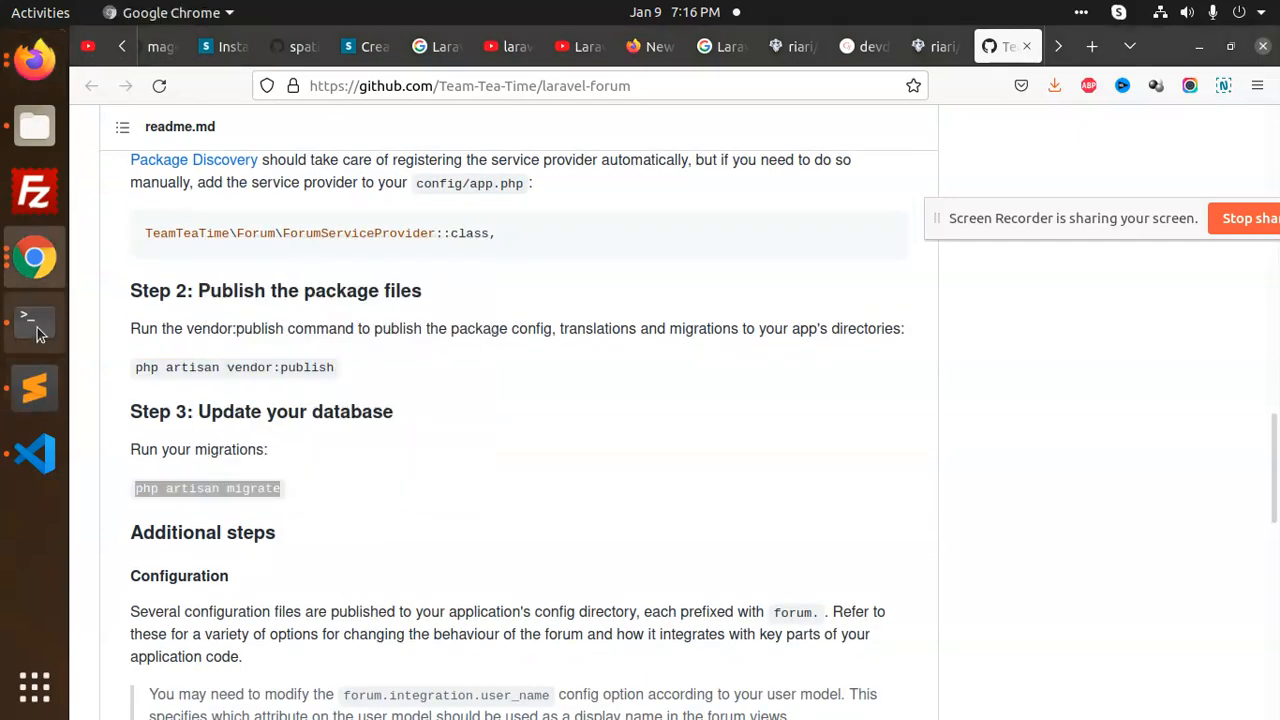
{"action": "left_click", "coordinate": [34, 318]}
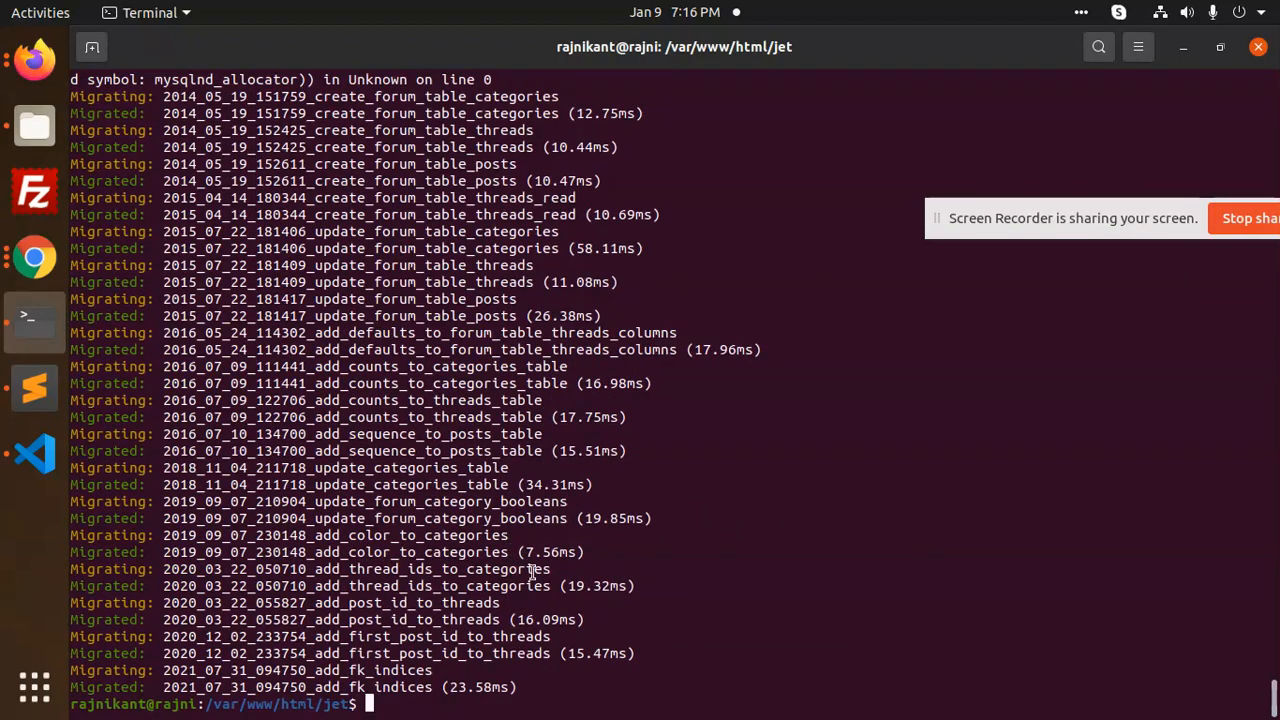
{"action": "mouse_move", "coordinate": [676, 584]}
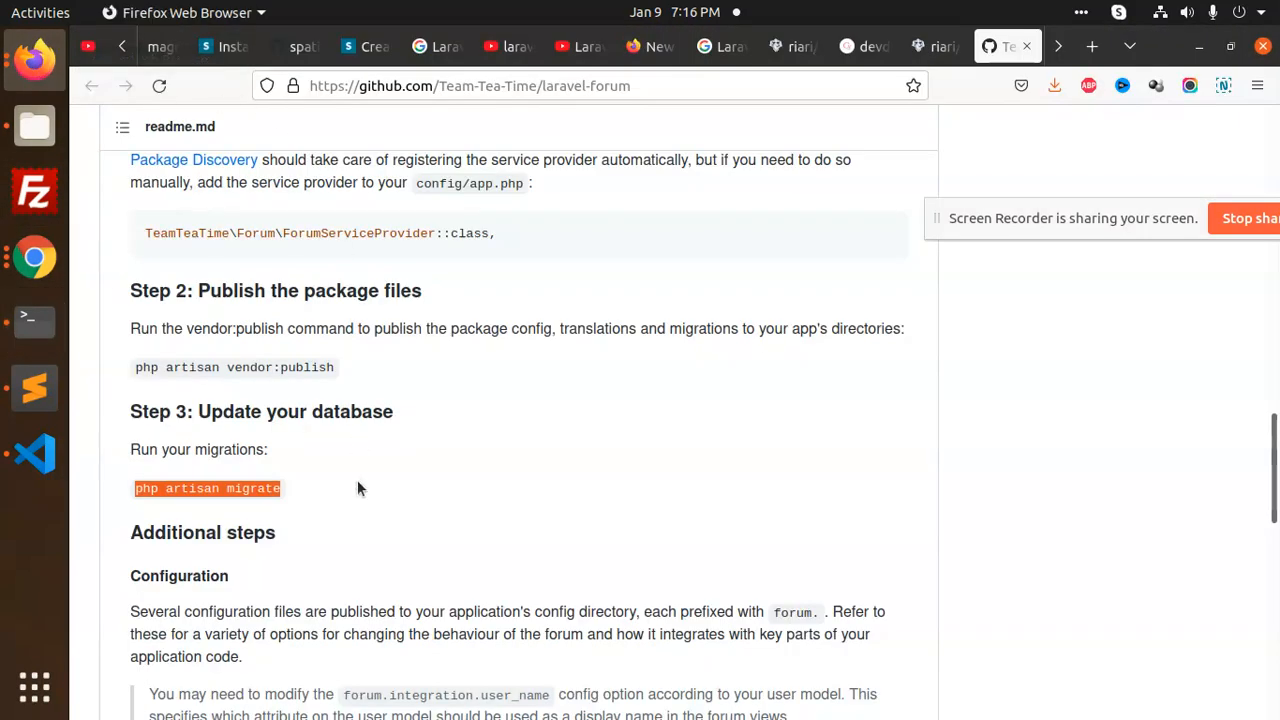
Scroll the laravel-forum readme down through configuration and testing to the Seeding section
{"action": "scroll", "scroll_direction": "down", "scroll_amount": 3}
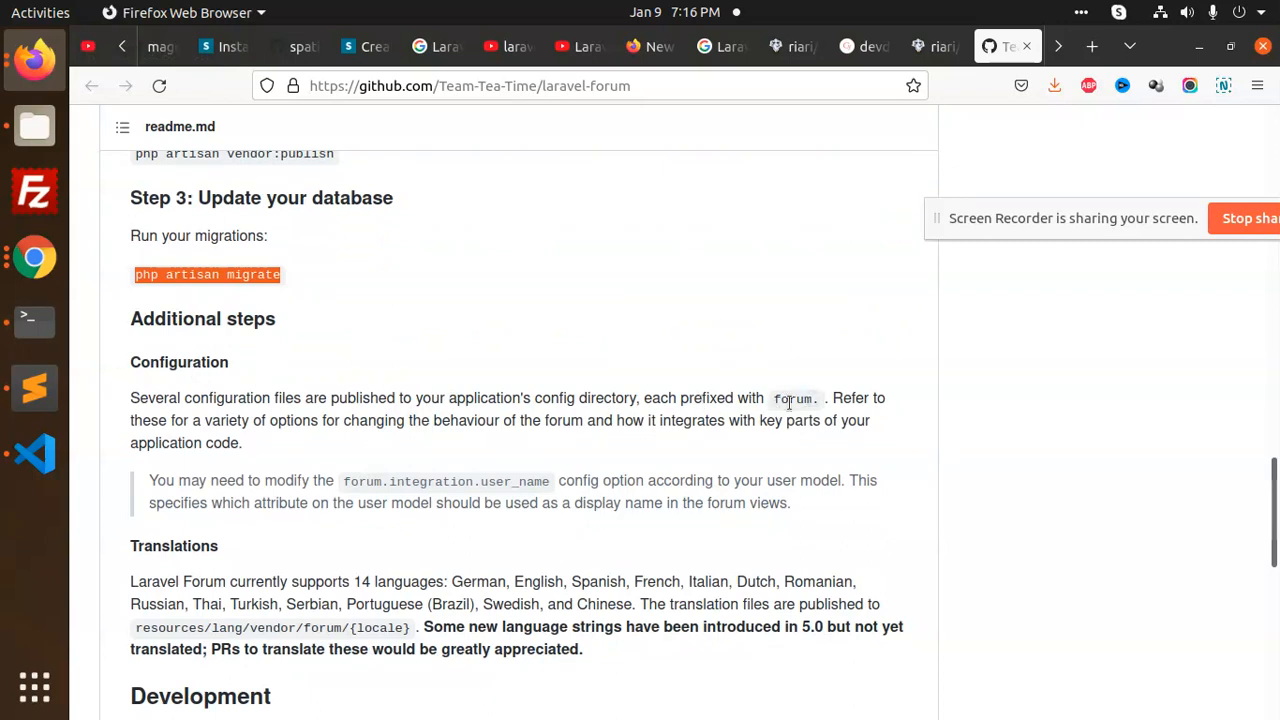
{"action": "mouse_move", "coordinate": [430, 488]}
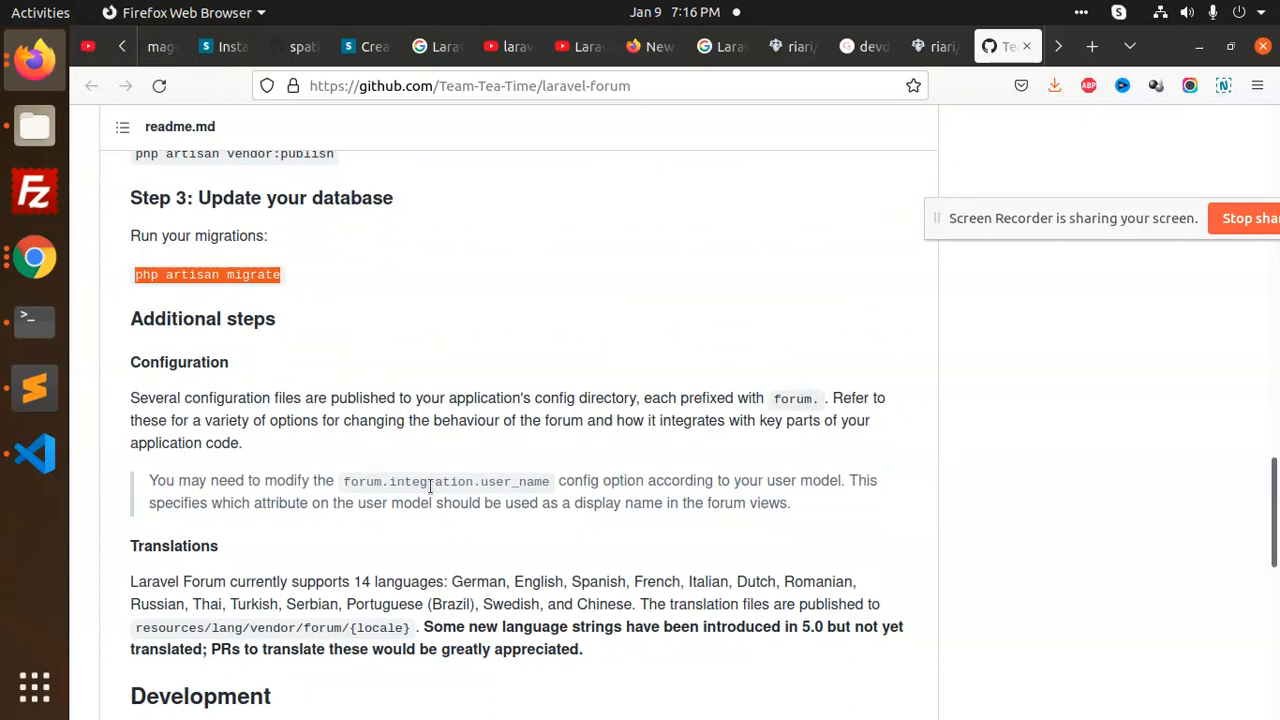
{"action": "scroll", "scroll_direction": "down", "scroll_amount": 3}
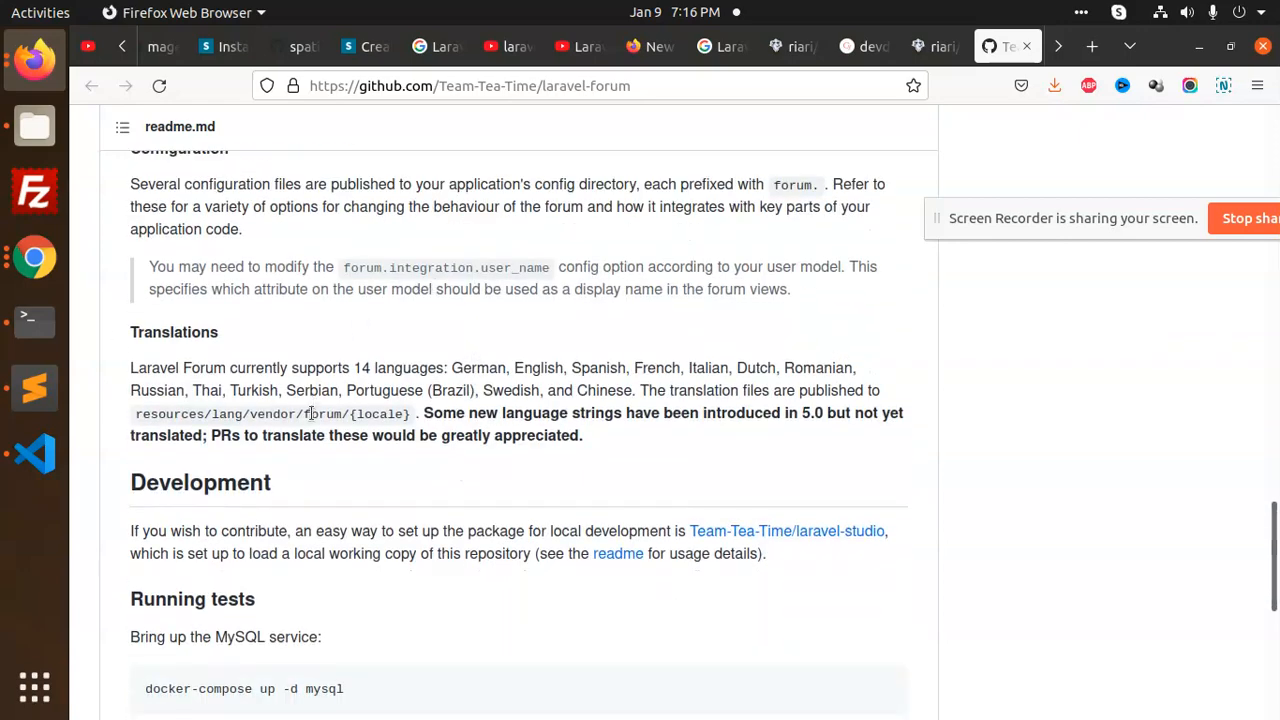
{"action": "scroll", "scroll_direction": "down", "scroll_amount": 3}
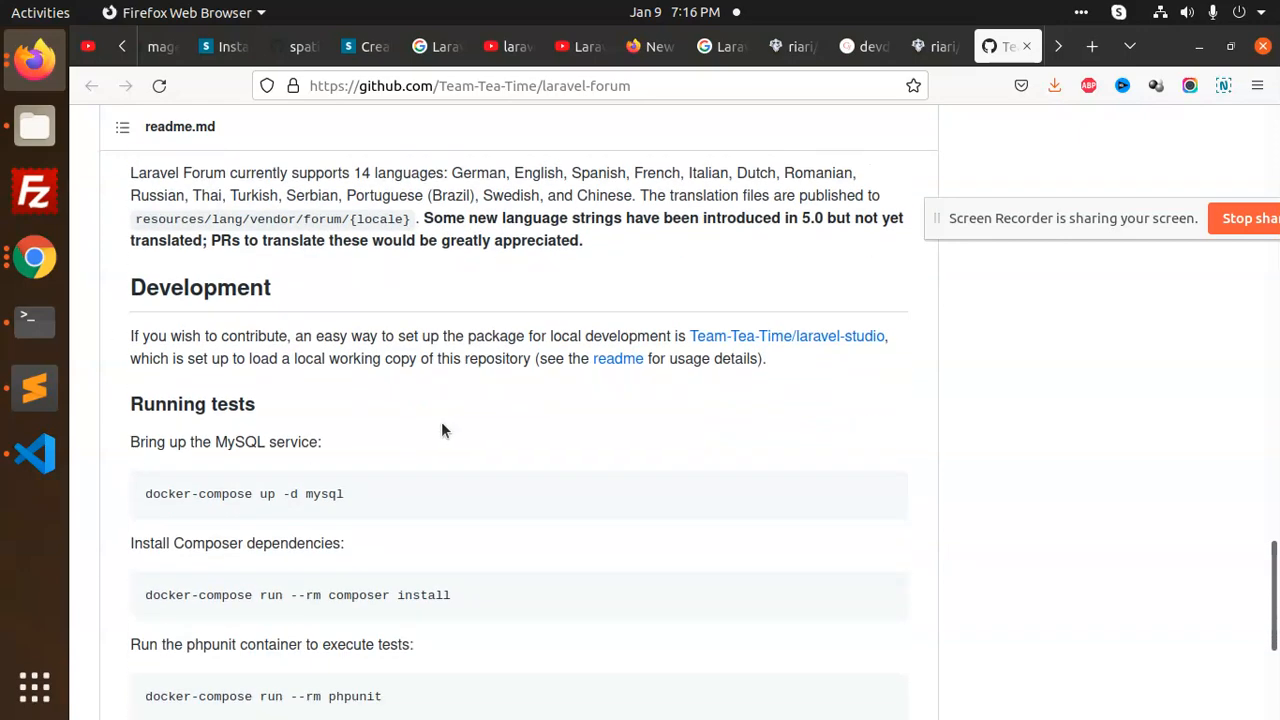
{"action": "scroll", "scroll_direction": "down", "scroll_amount": 3}
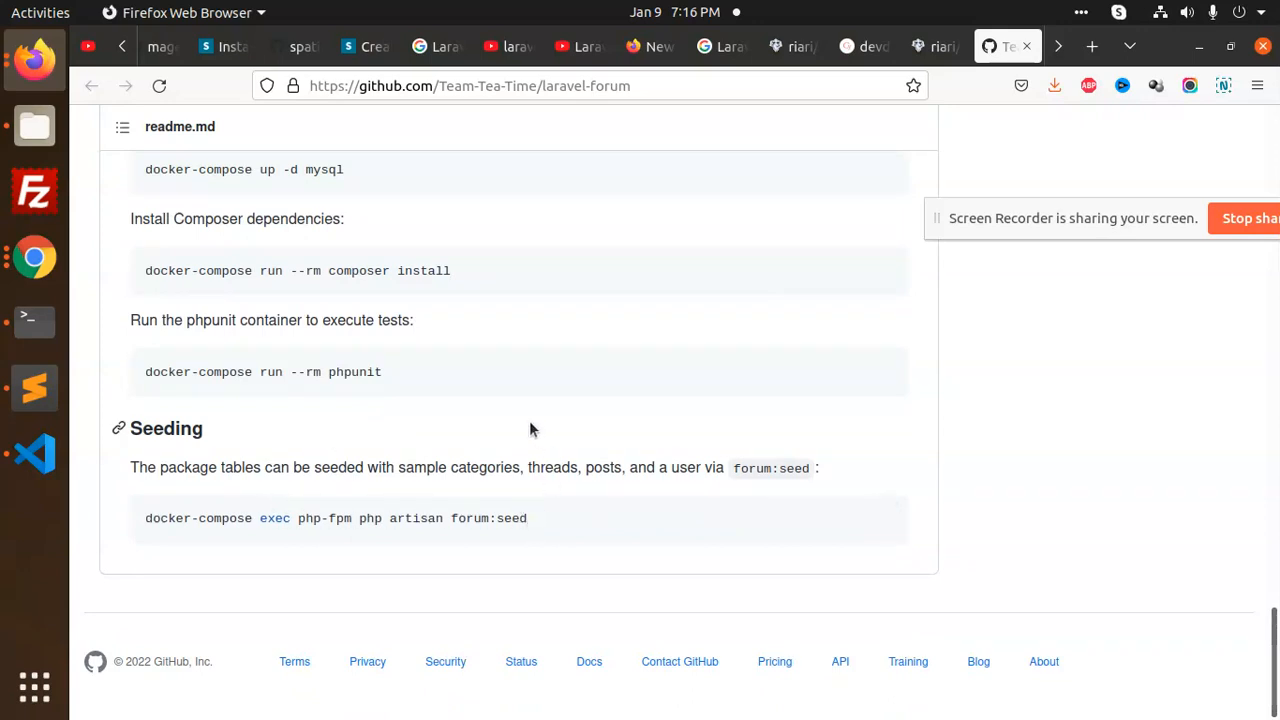
{"action": "scroll", "scroll_direction": "up", "scroll_amount": 3}
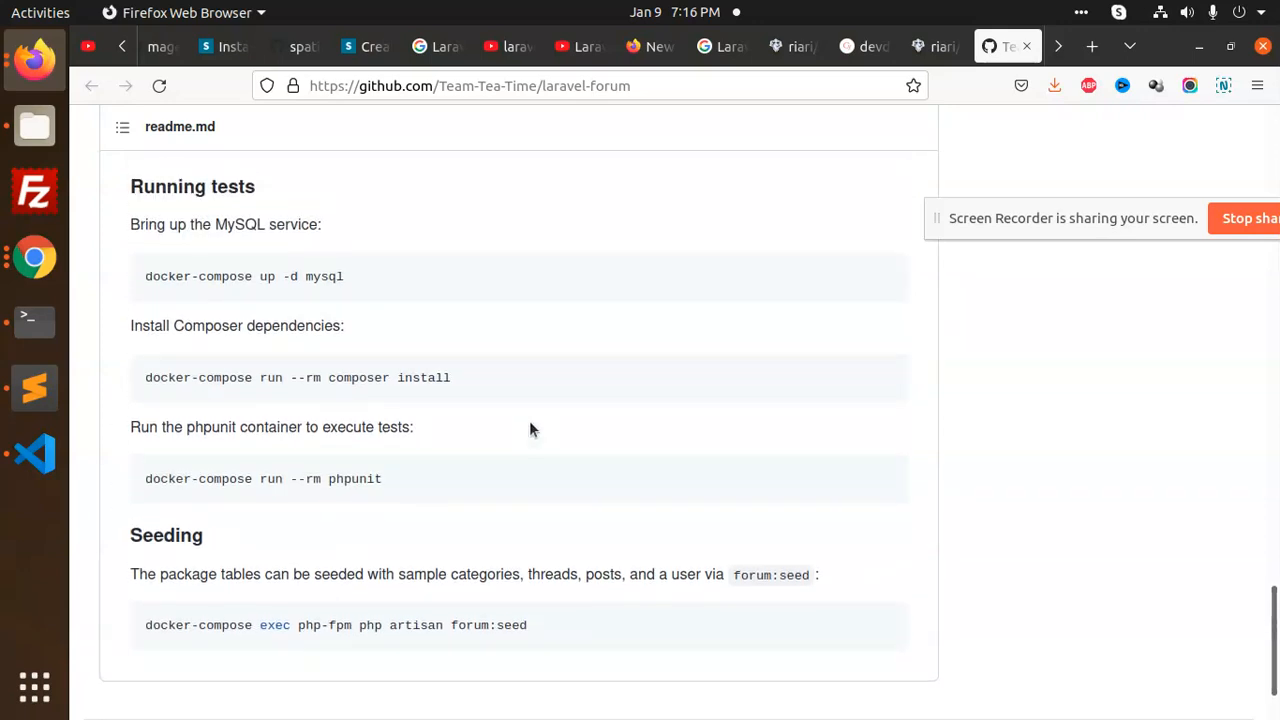
{"action": "scroll", "scroll_direction": "down", "scroll_amount": 3}
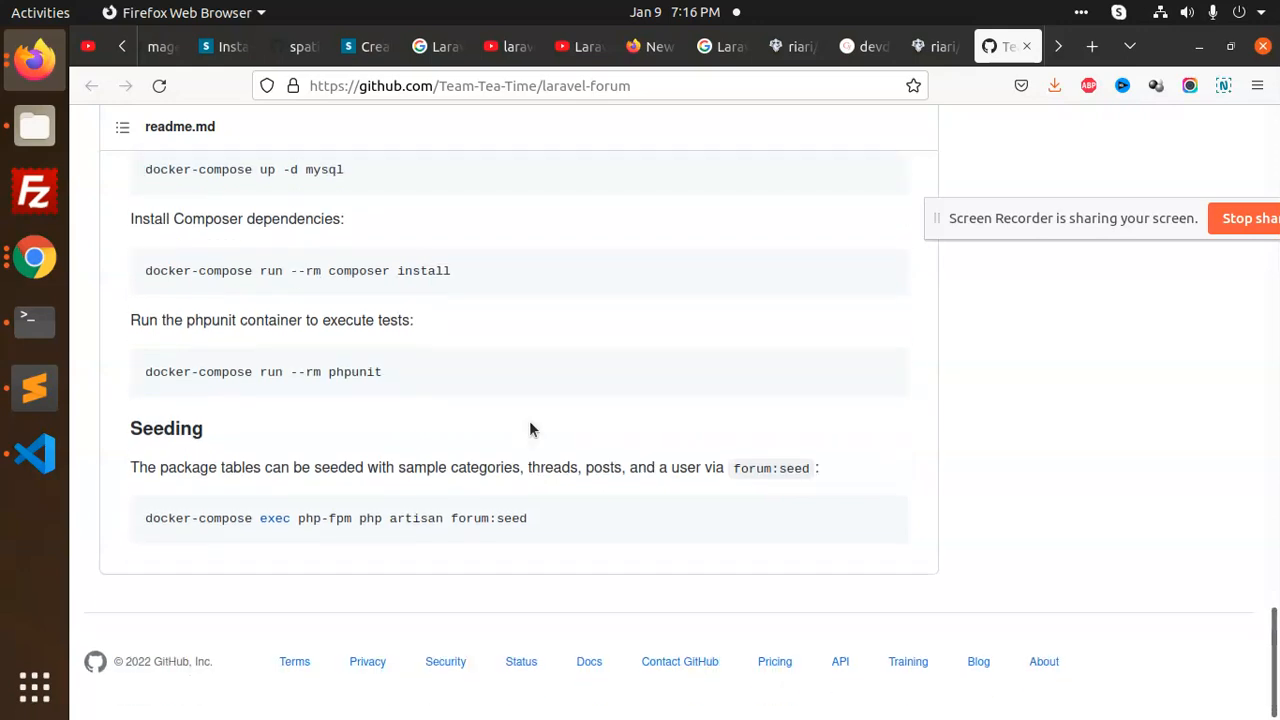
{"action": "mouse_move", "coordinate": [376, 524]}
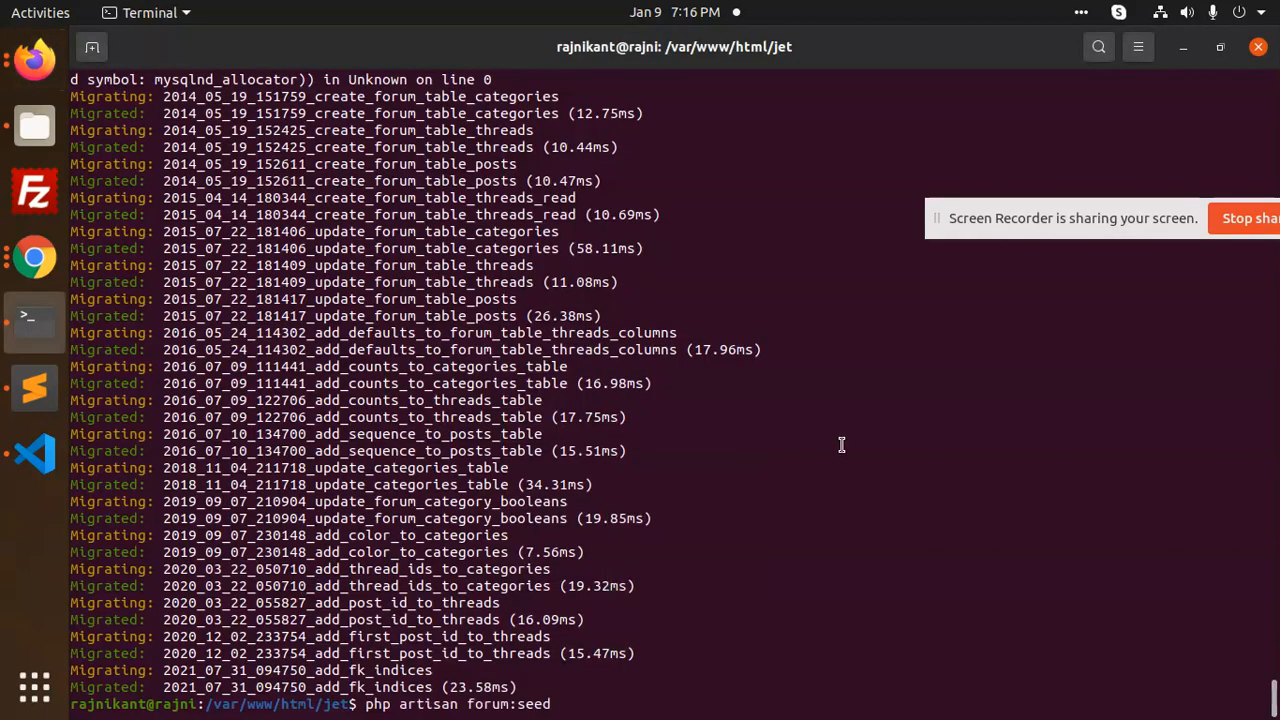
Run php artisan forum:seed to fill the forum tables with sample data
{"action": "key", "text": "Return"}
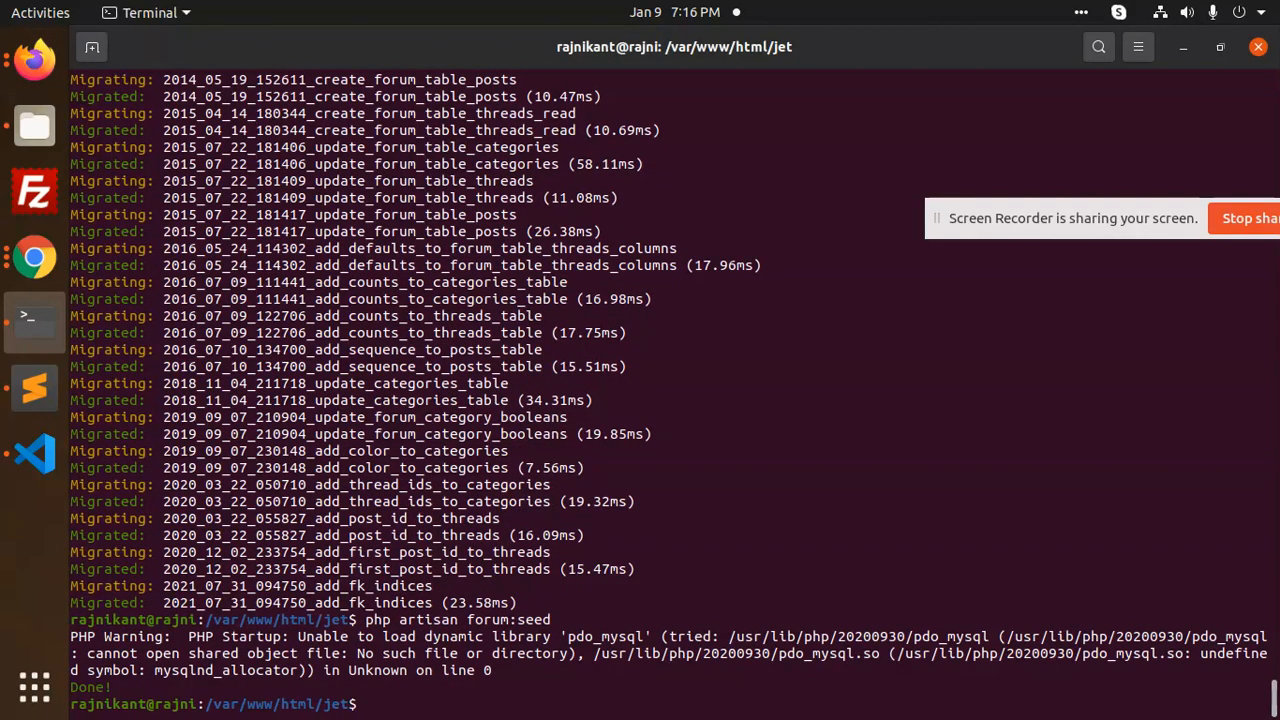
{"action": "mouse_move", "coordinate": [652, 486]}
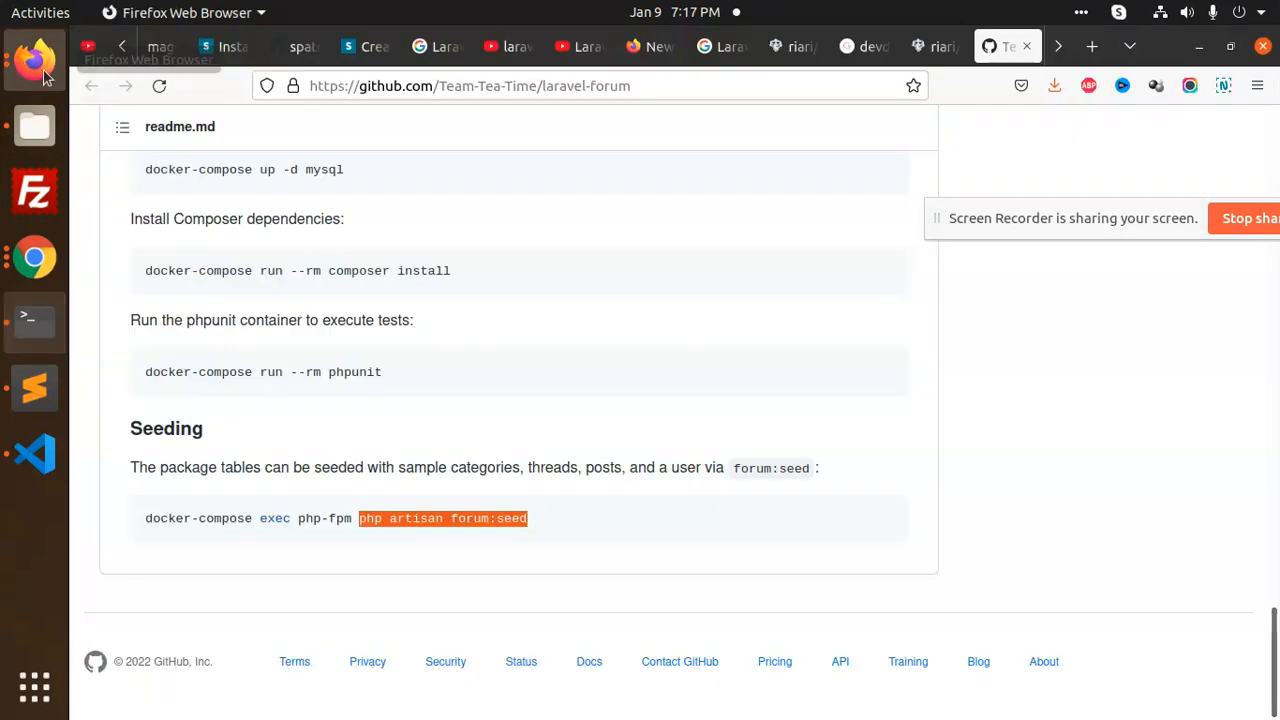
{"action": "mouse_move", "coordinate": [476, 428]}
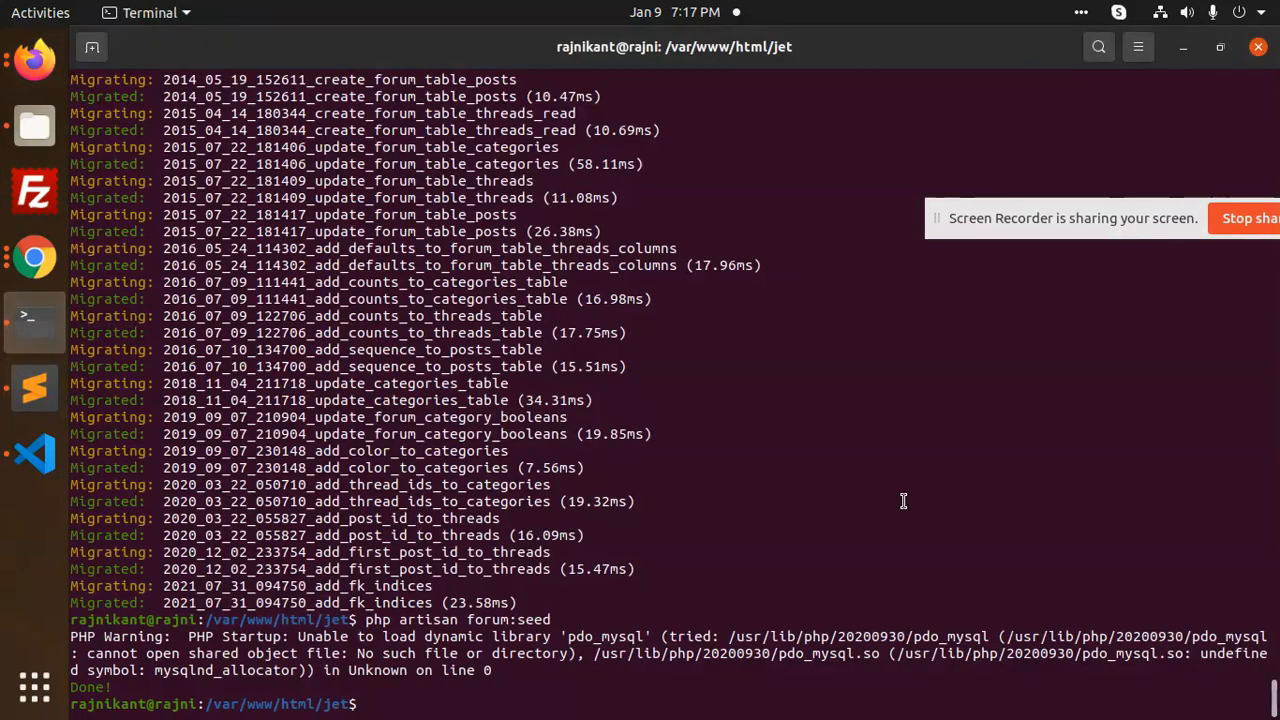
{"action": "type", "text": "php artisan serve"}
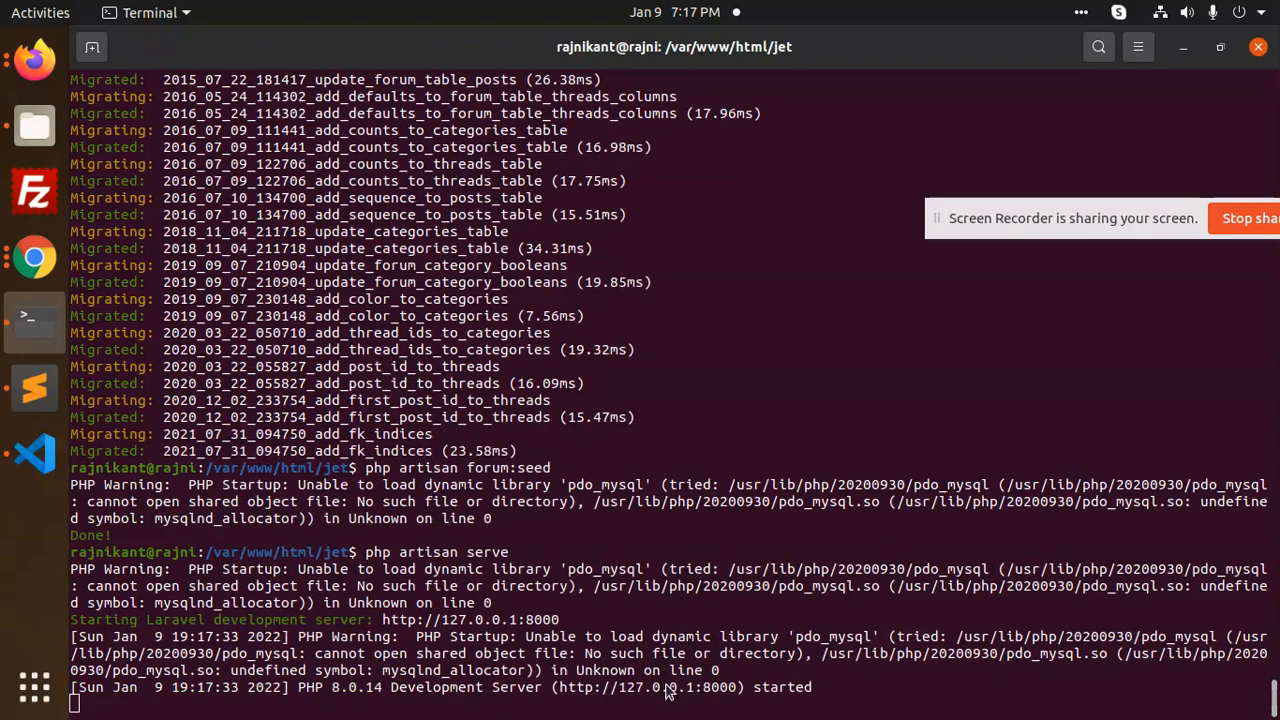
{"action": "left_click", "coordinate": [34, 60]}
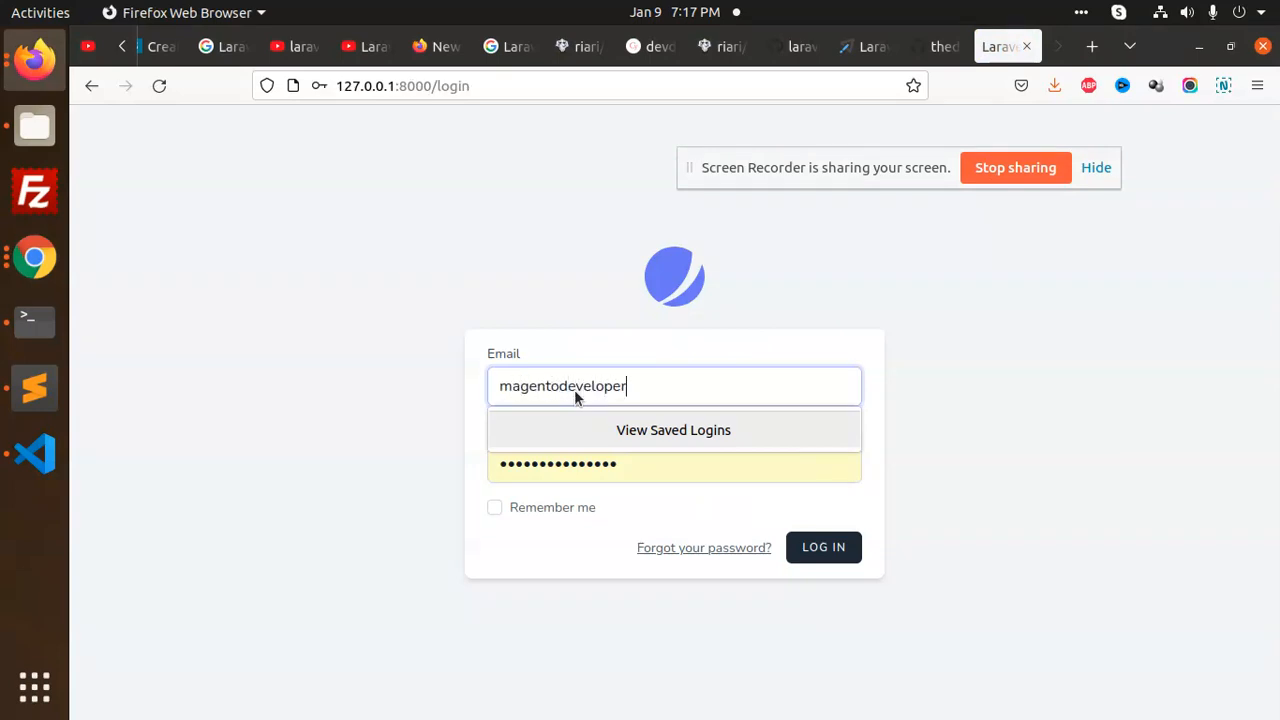
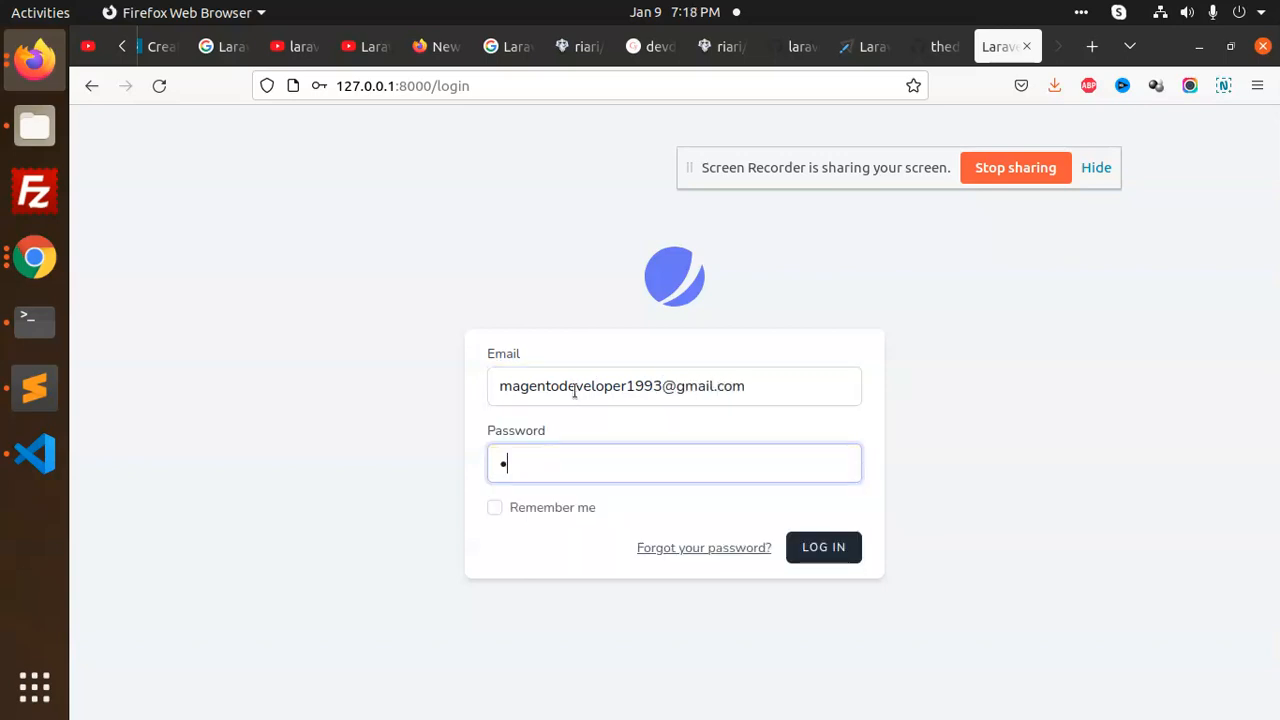
{"action": "type", "text": "password"}
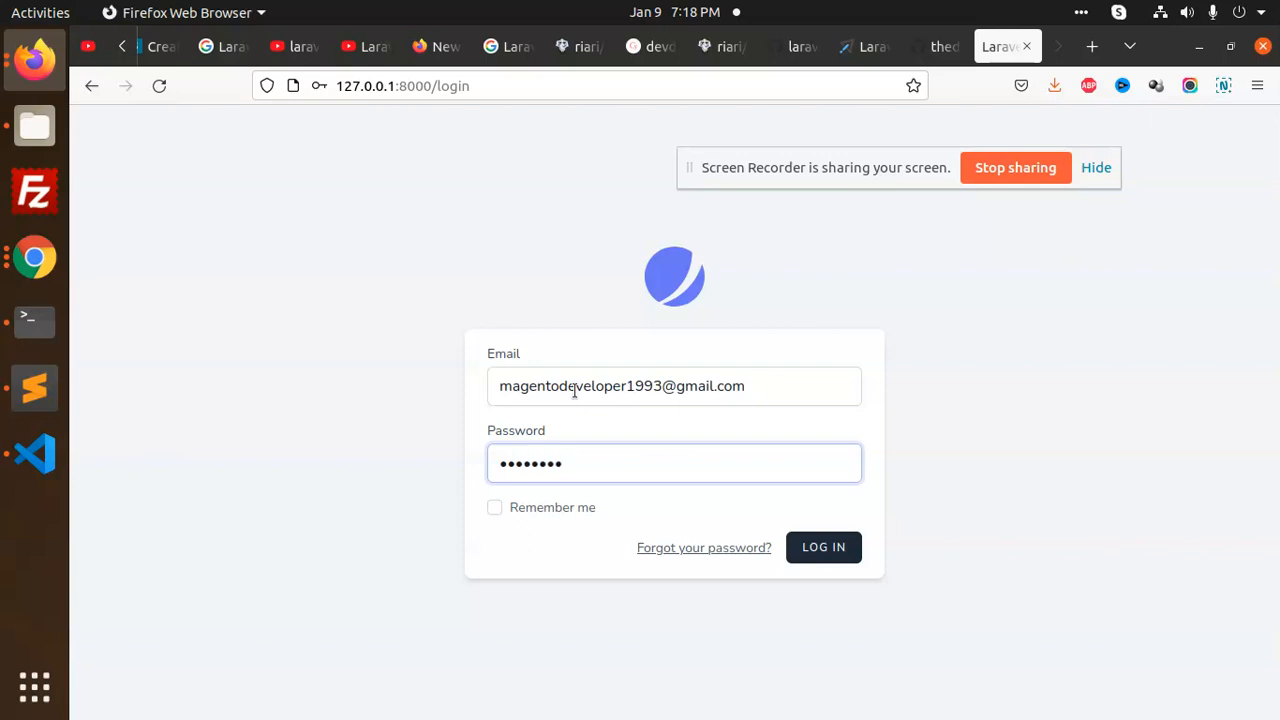
{"action": "left_click", "coordinate": [494, 508]}
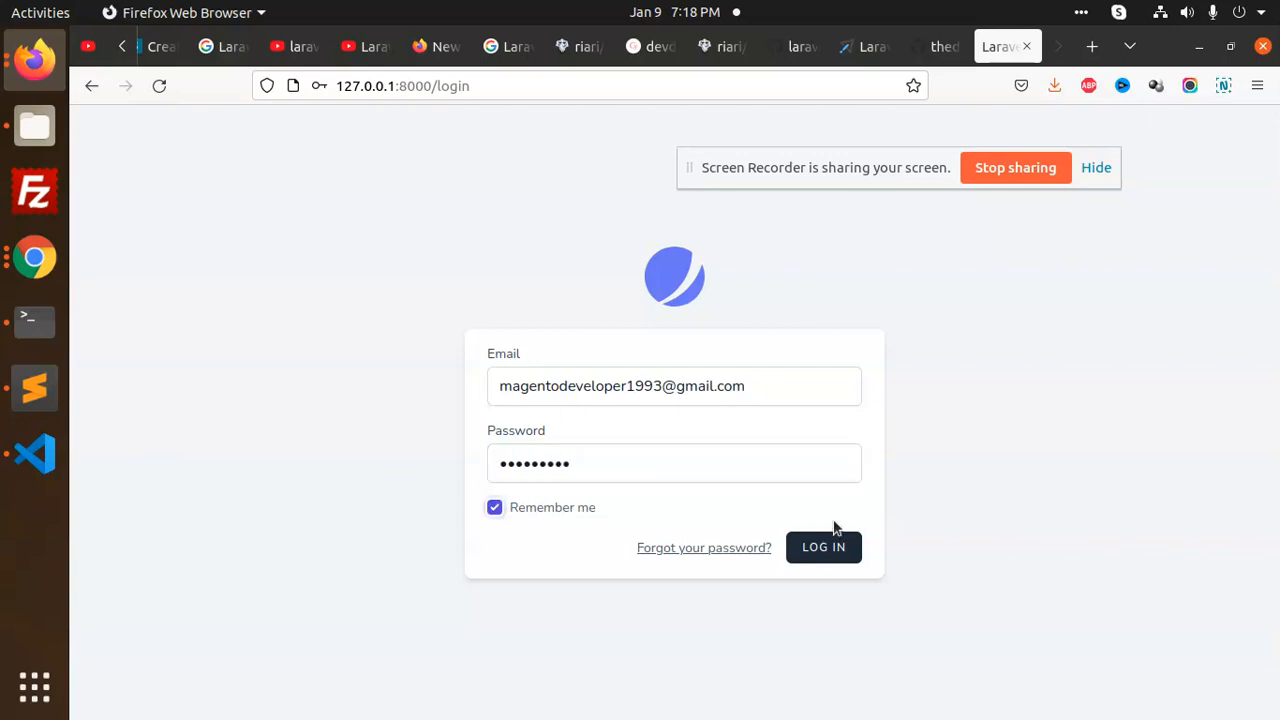
{"action": "left_click", "coordinate": [824, 548]}
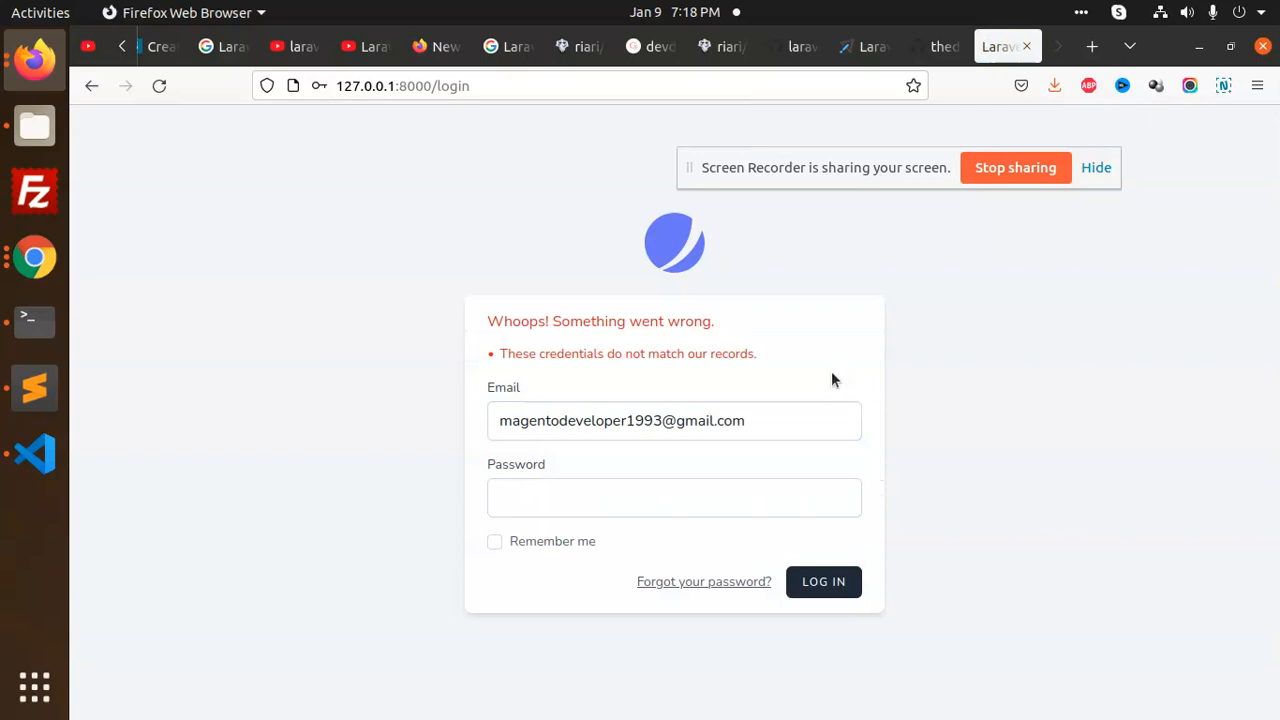
{"action": "left_click", "coordinate": [674, 496]}
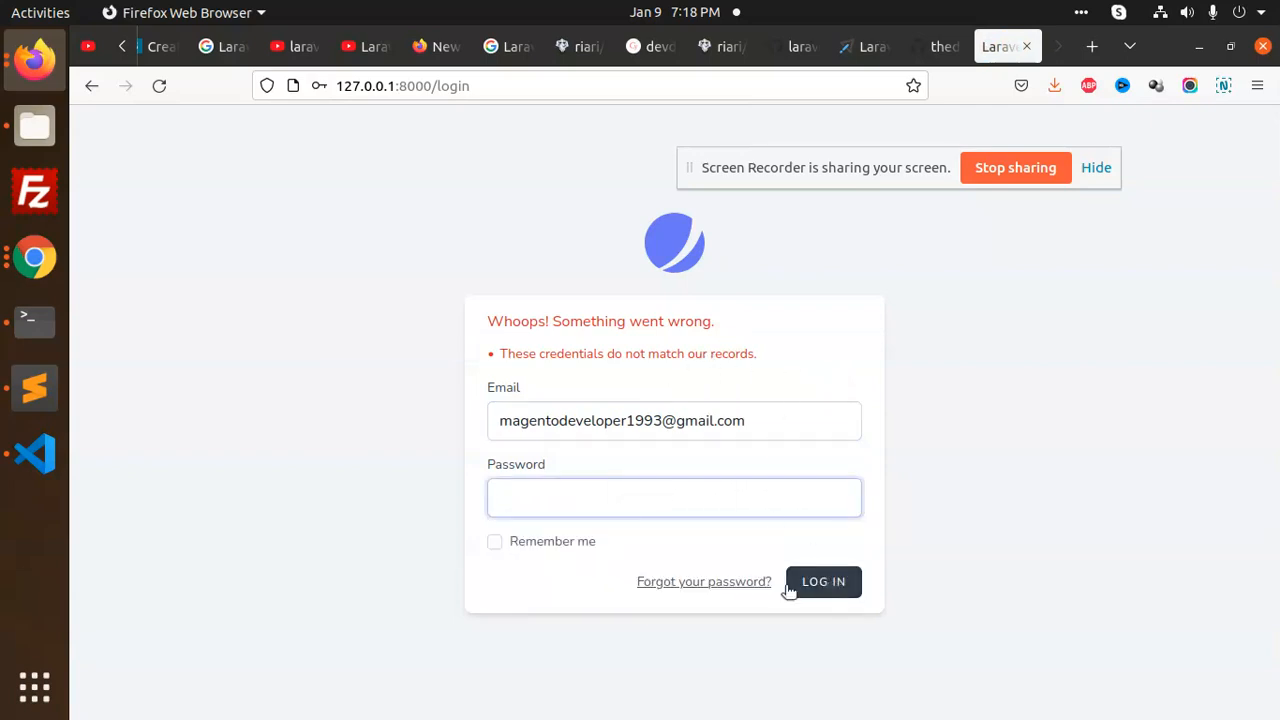
{"action": "mouse_move", "coordinate": [836, 230]}
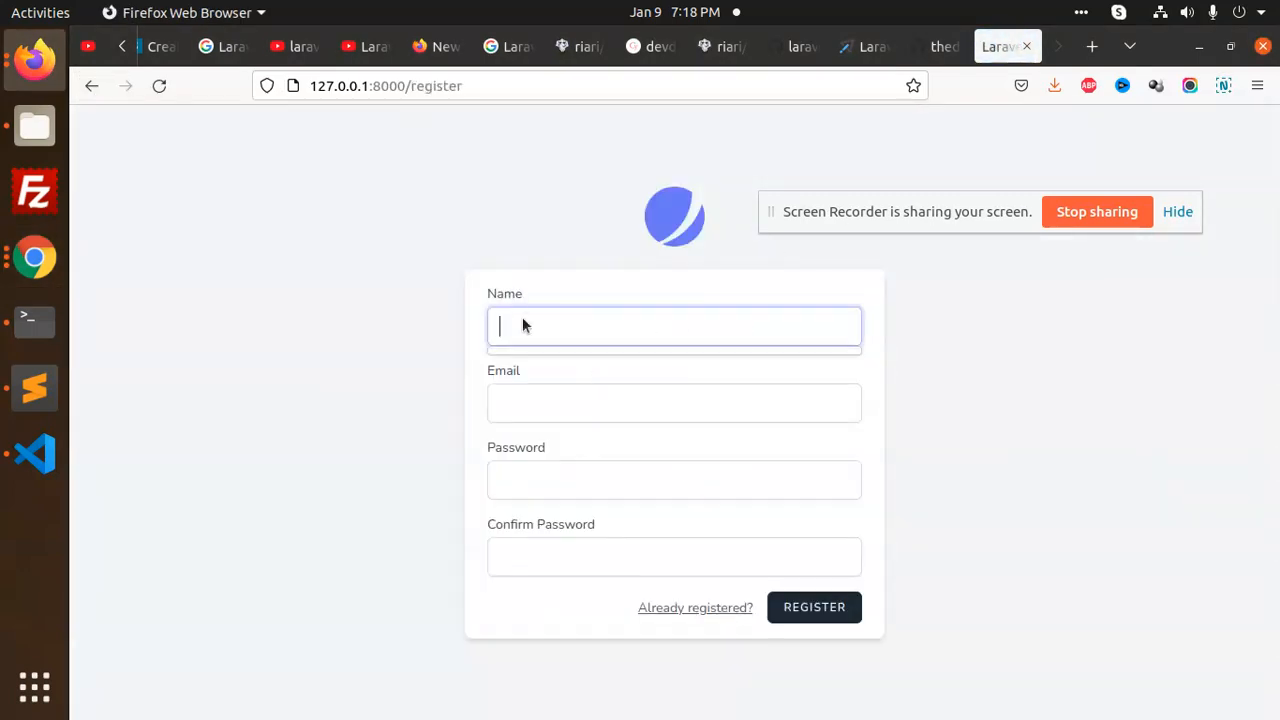
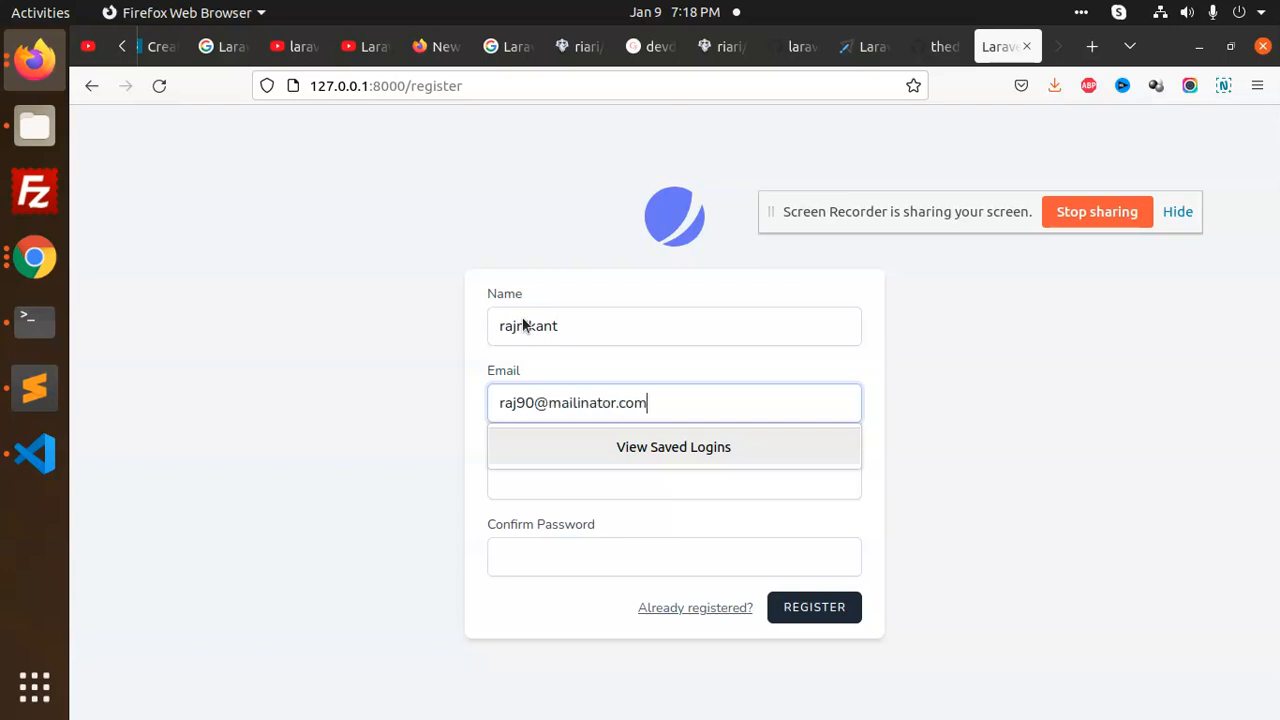
Register a new account with a mailinator.com email and password, landing on the Jetstream dashboard
{"action": "left_click", "coordinate": [674, 480]}
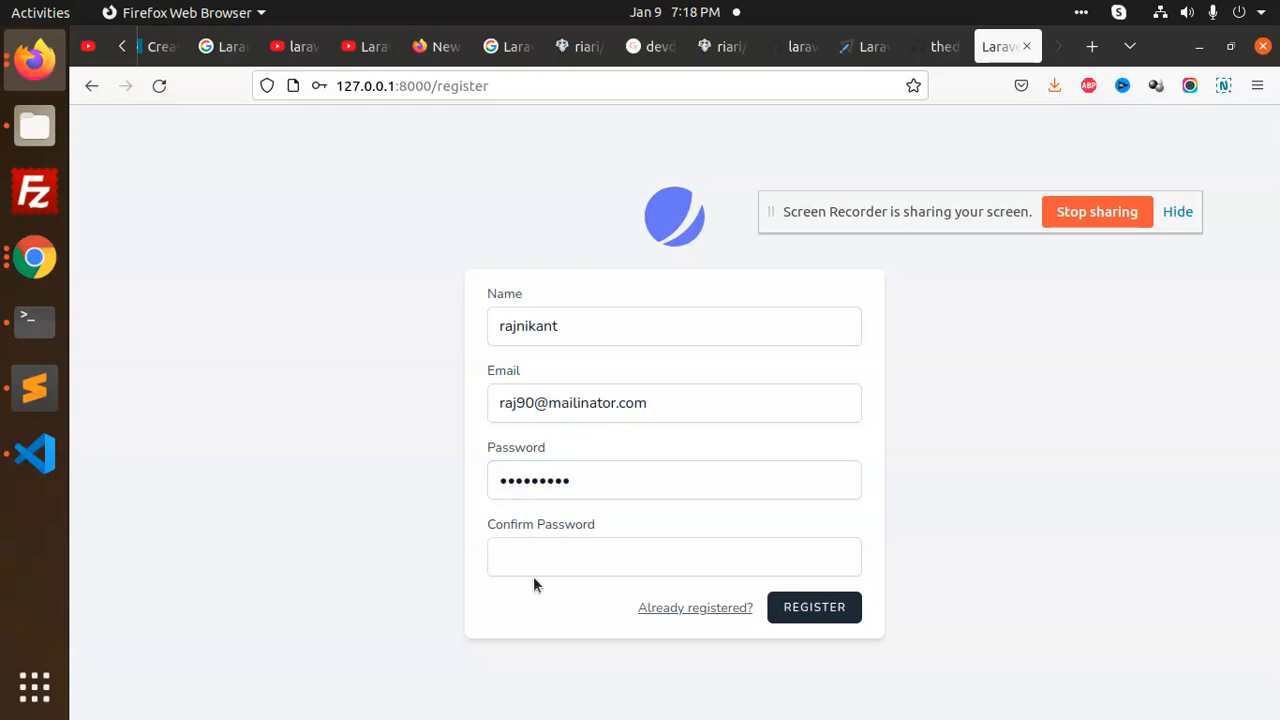
{"action": "type", "text": "••"}
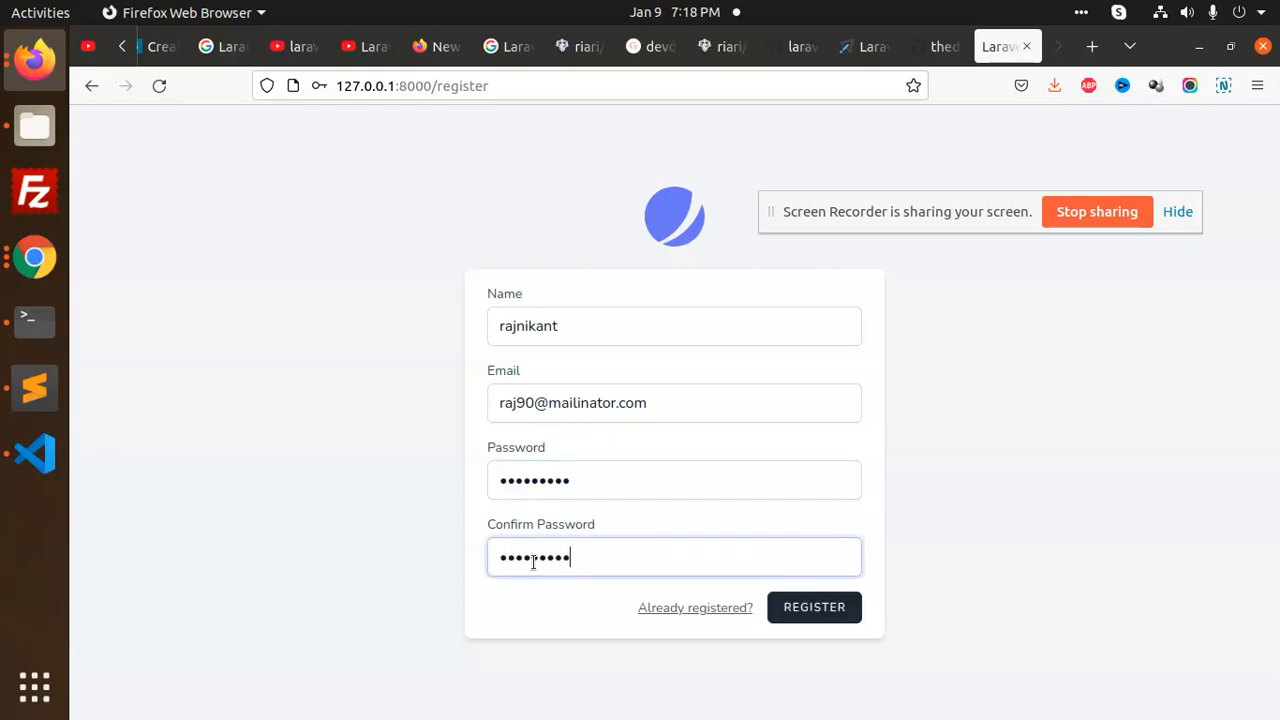
{"action": "left_click", "coordinate": [814, 608]}
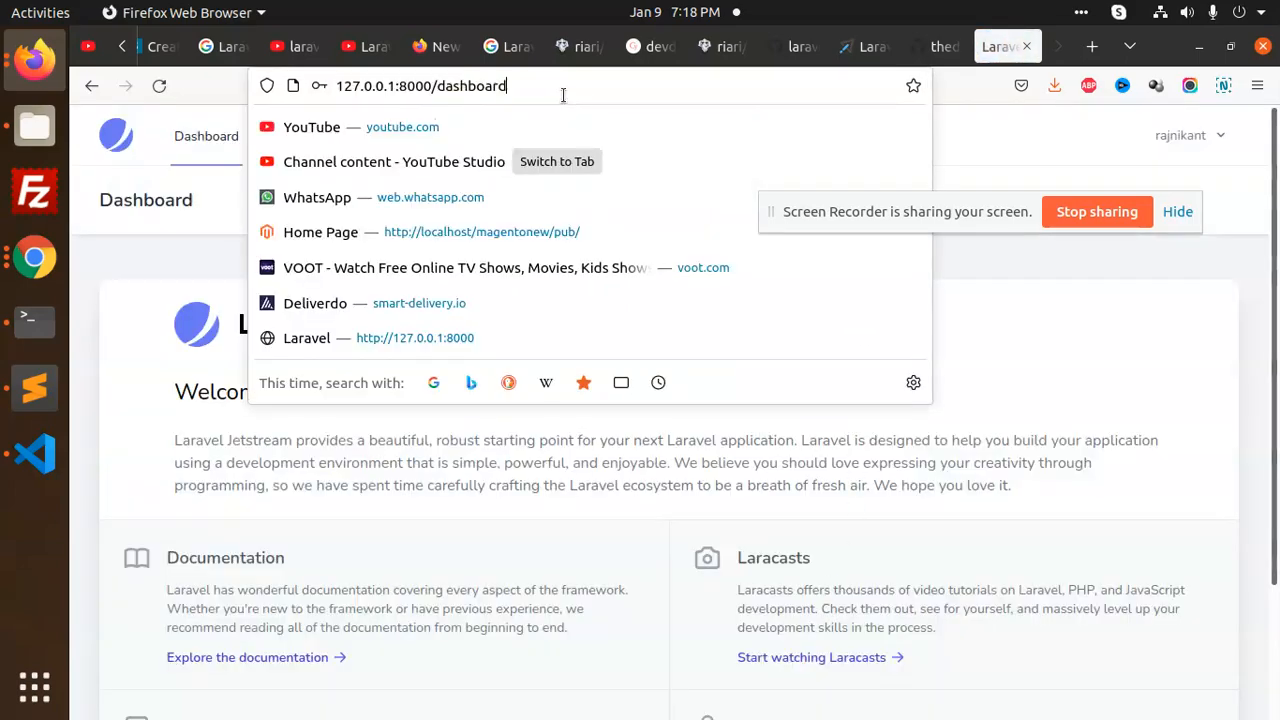
Create a forum category titled 'hello' with description 'test' from the /forum page
{"action": "key", "text": "BackSpace"}
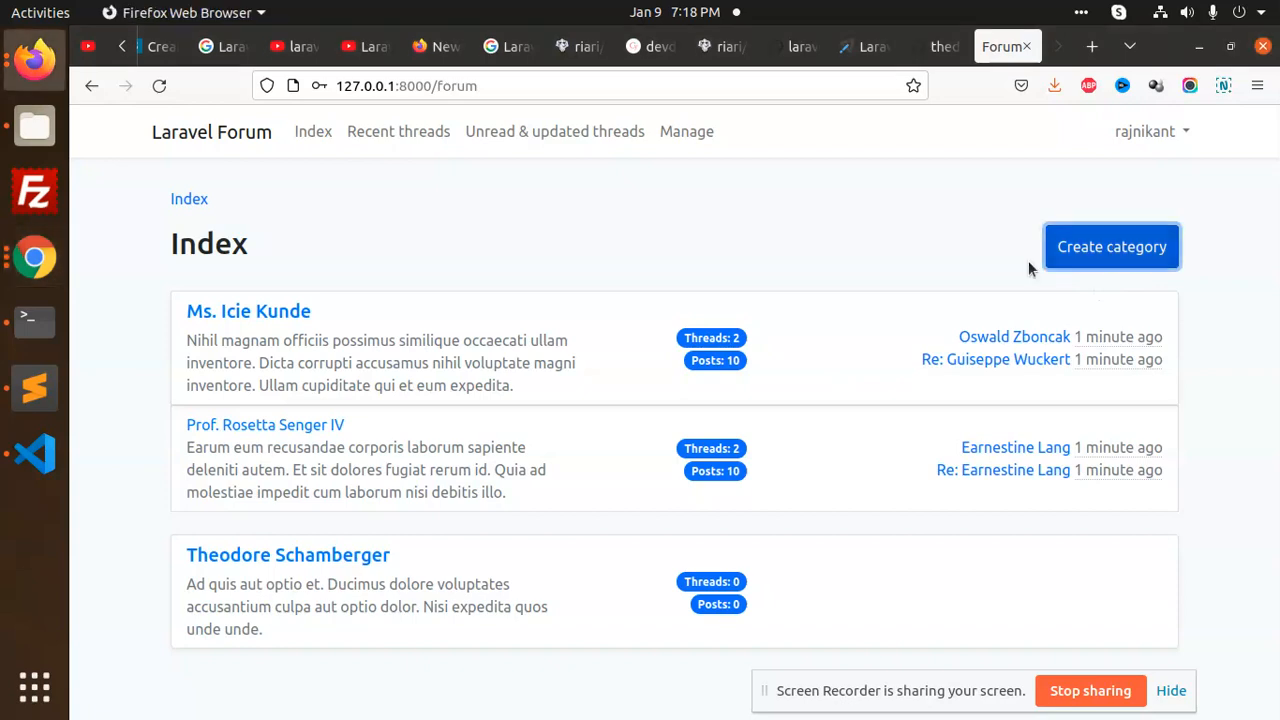
{"action": "left_click", "coordinate": [1112, 246]}
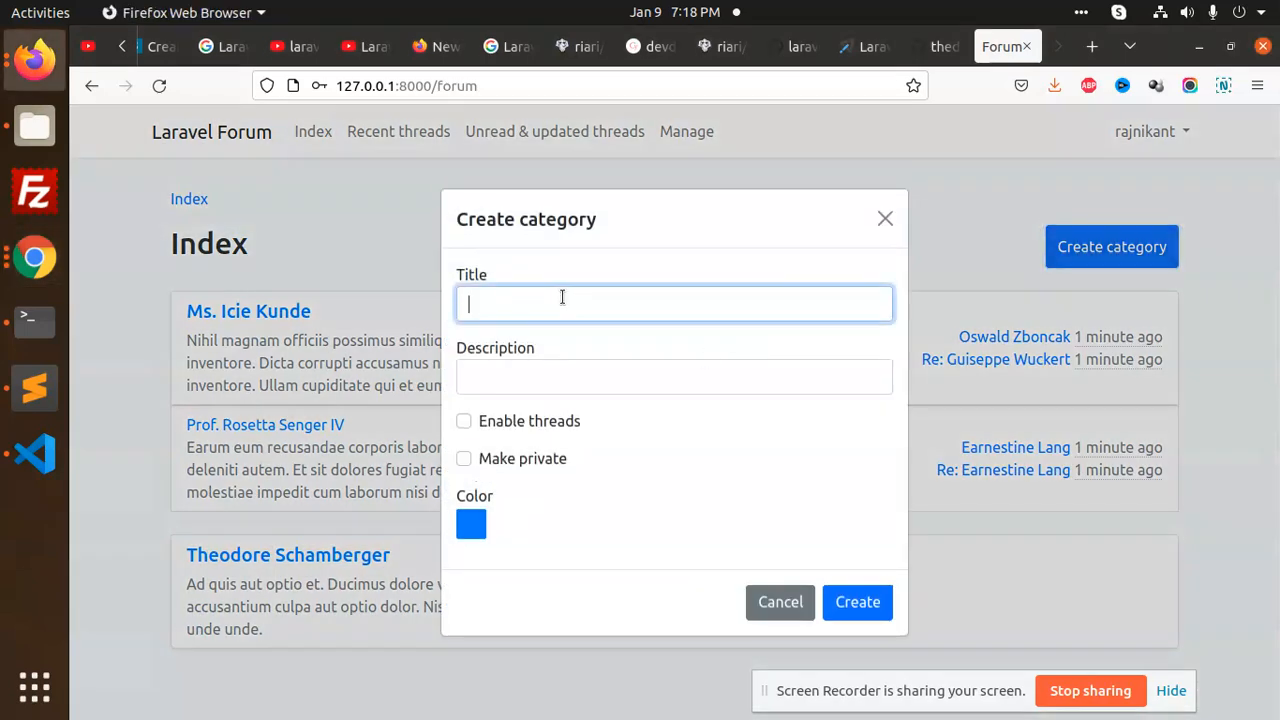
{"action": "type", "text": "hello"}
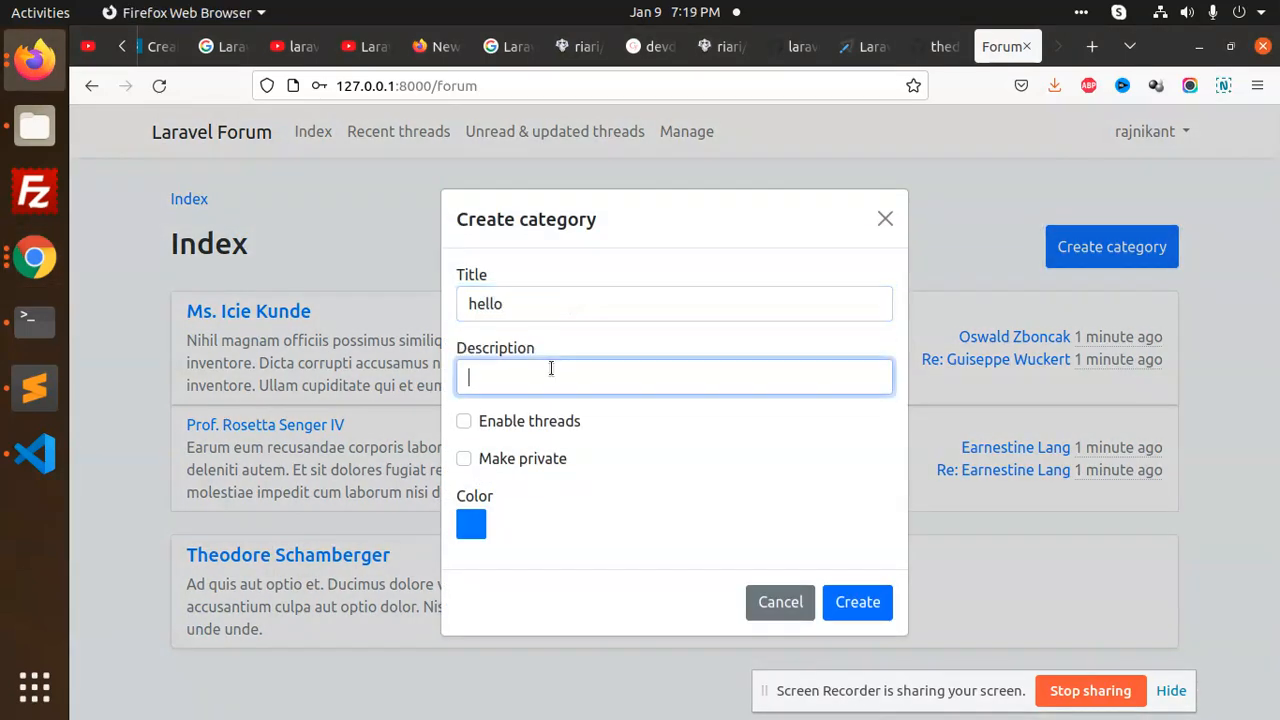
{"action": "type", "text": "test"}
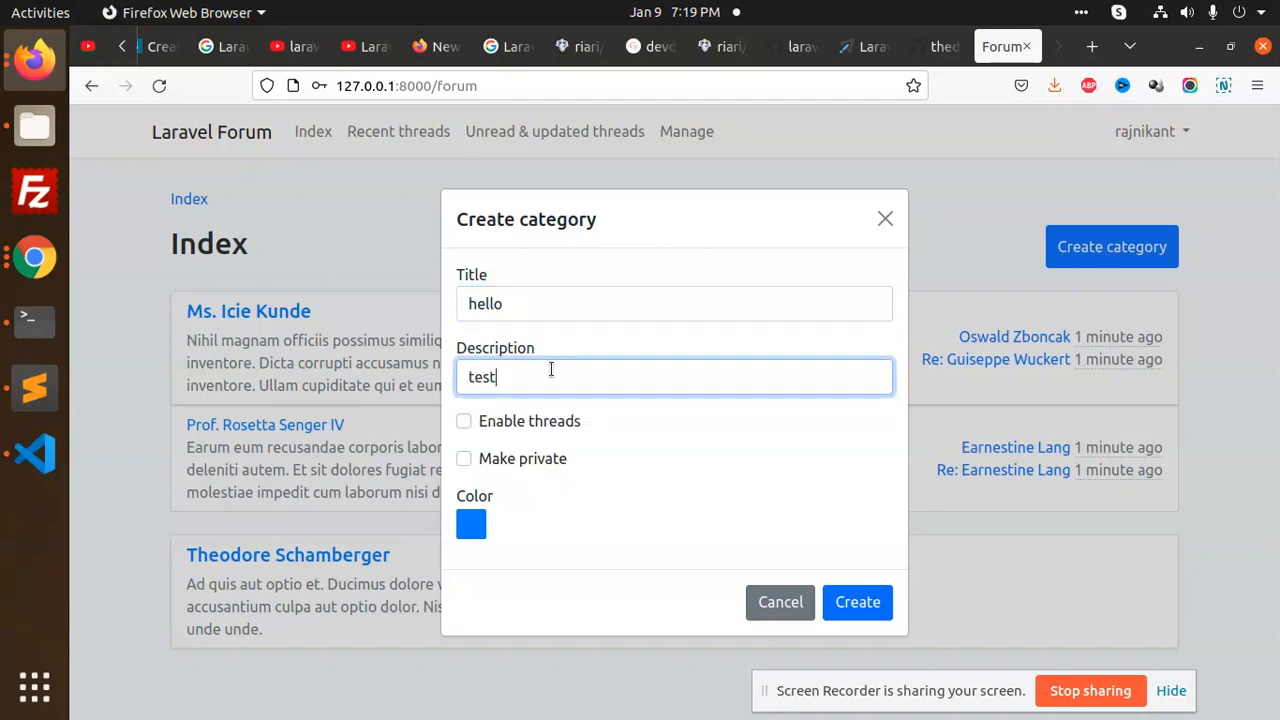
{"action": "left_click", "coordinate": [856, 600]}
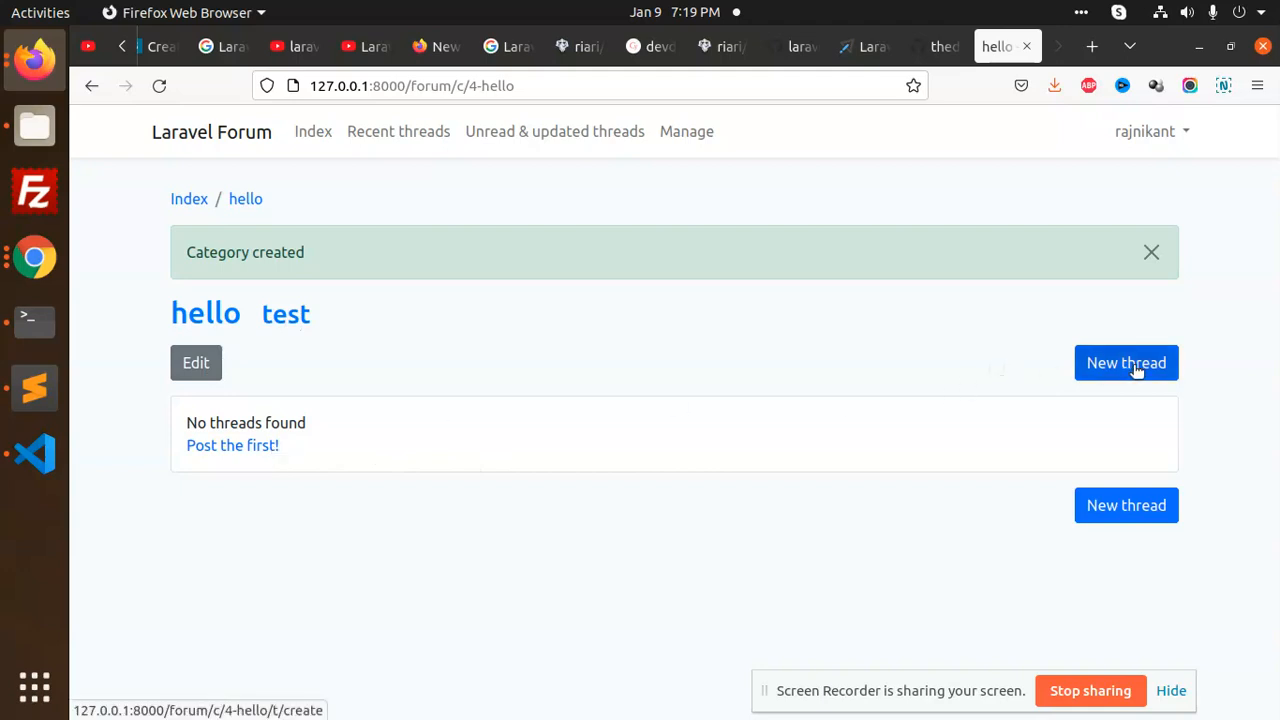
Start a thread 'hello' in the hello category with body 'this is not working'
{"action": "left_click", "coordinate": [1126, 362]}
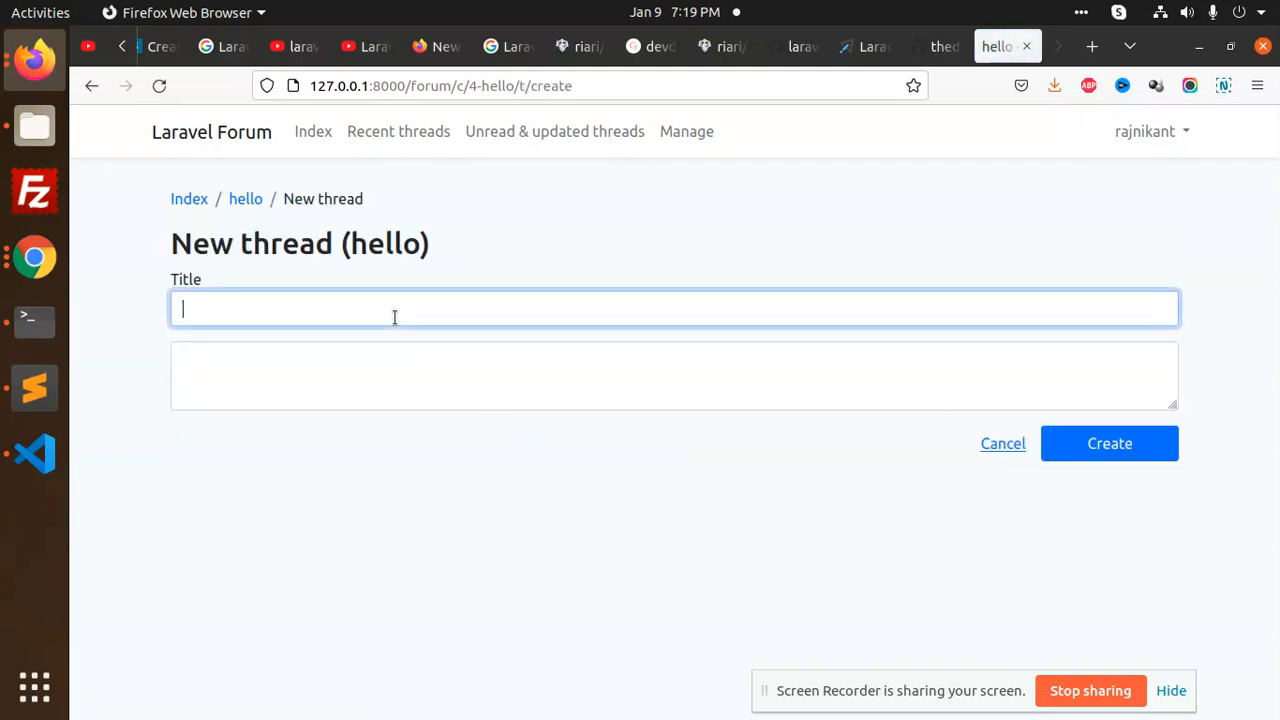
{"action": "type", "text": "hello"}
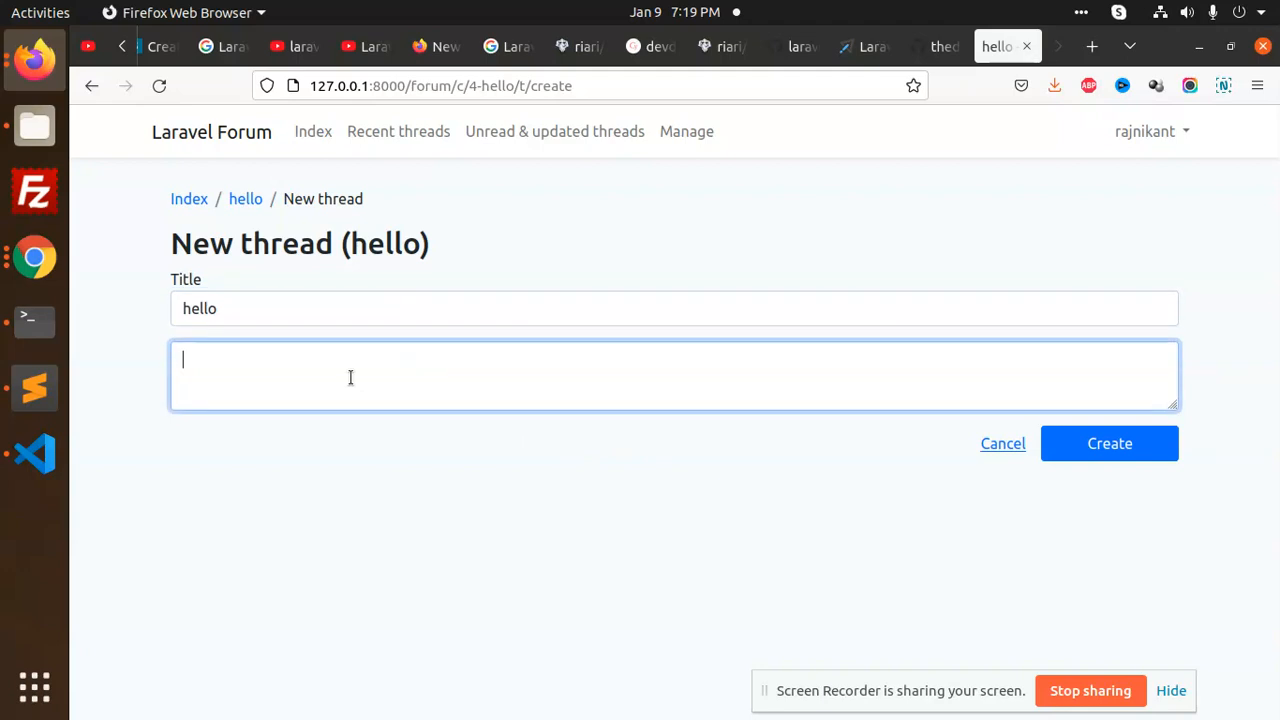
{"action": "type", "text": "this"}
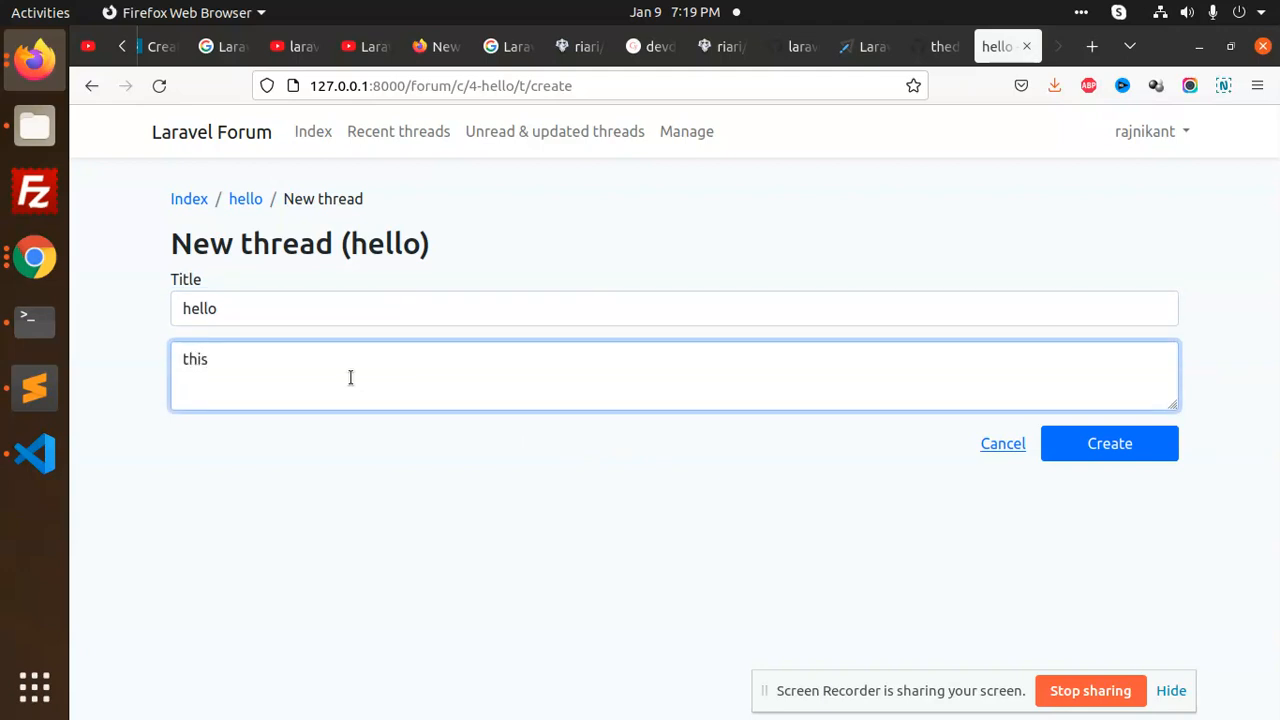
{"action": "type", "text": "is not w"}
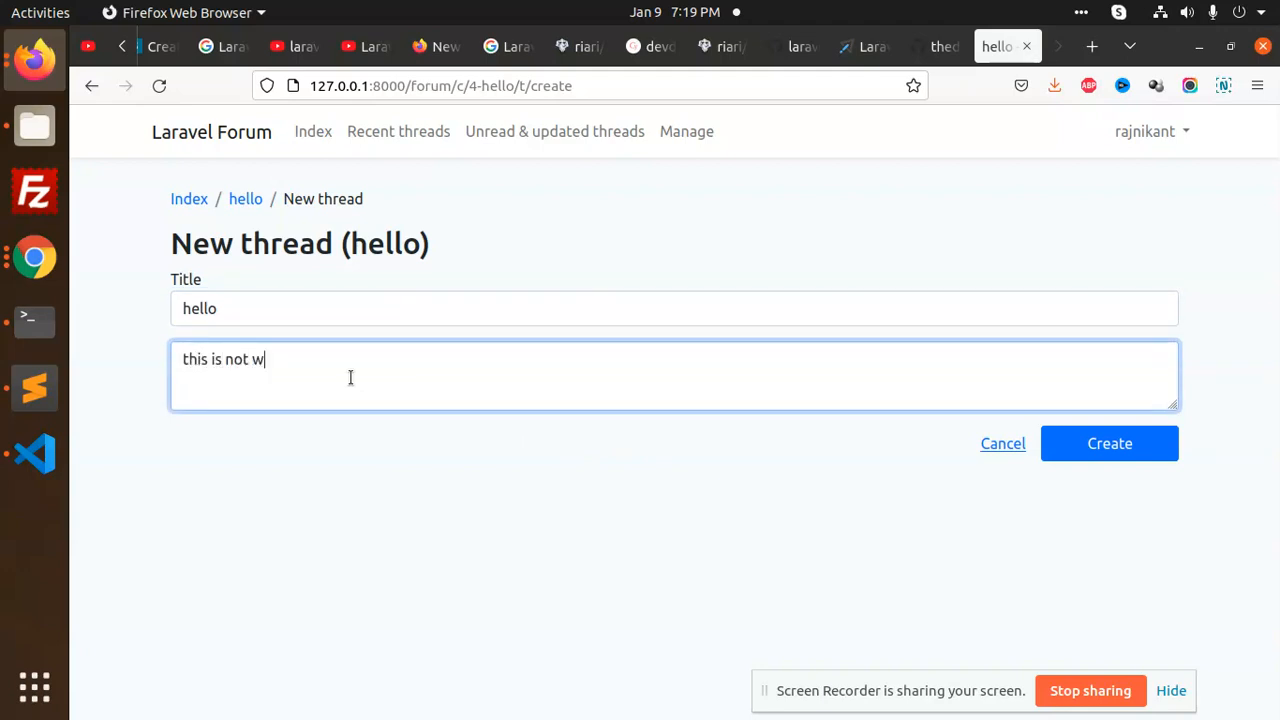
{"action": "type", "text": "orking"}
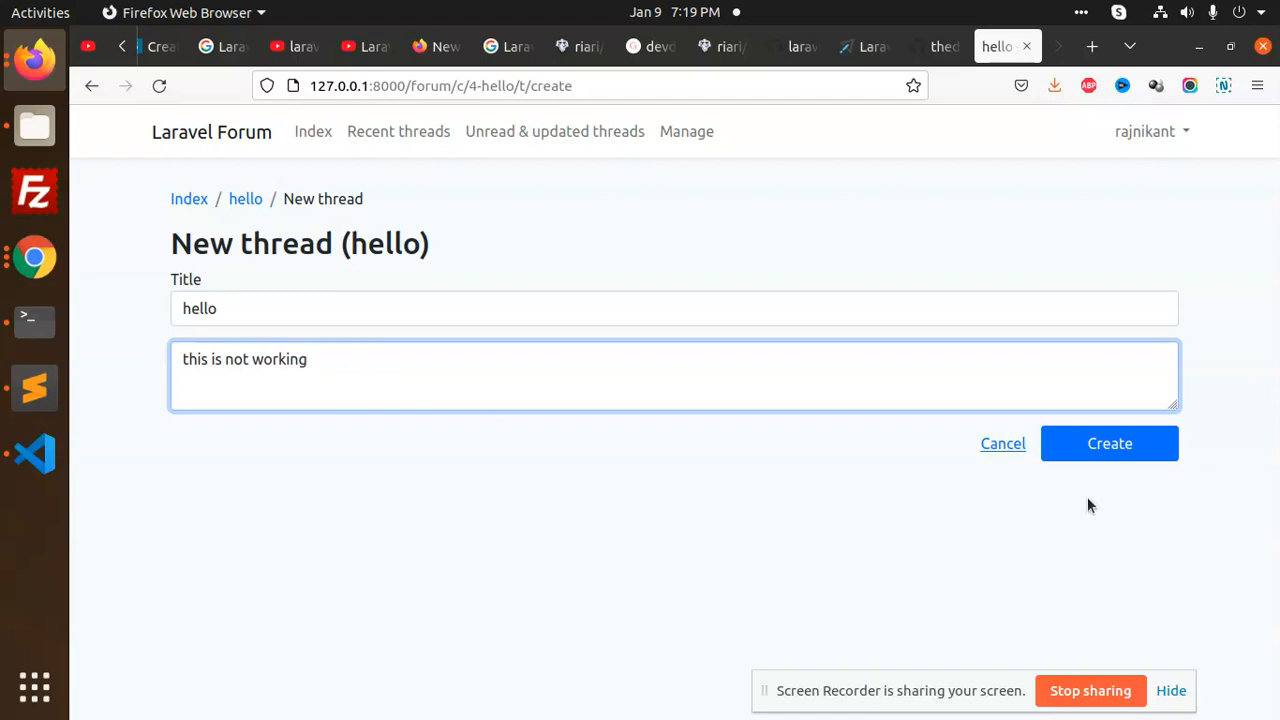
{"action": "left_click", "coordinate": [1108, 444]}
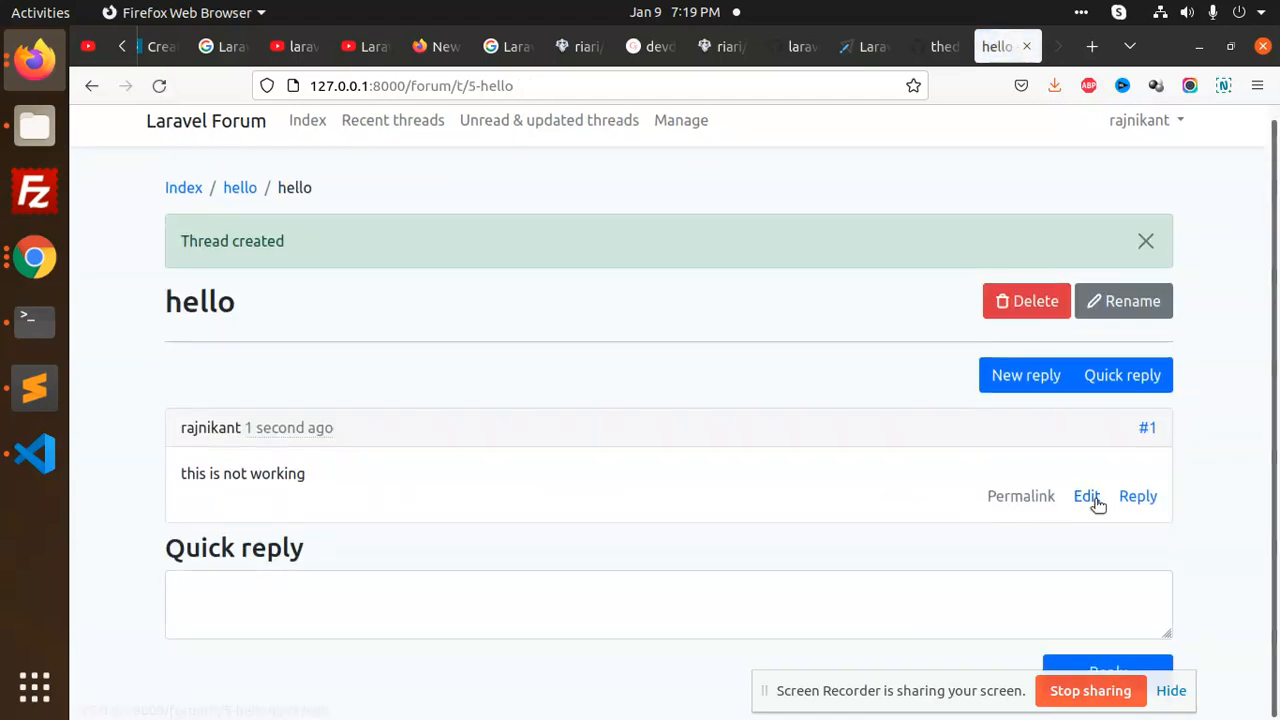
Post a quick reply saying 'hello' to the new thread
{"action": "type", "text": "h"}
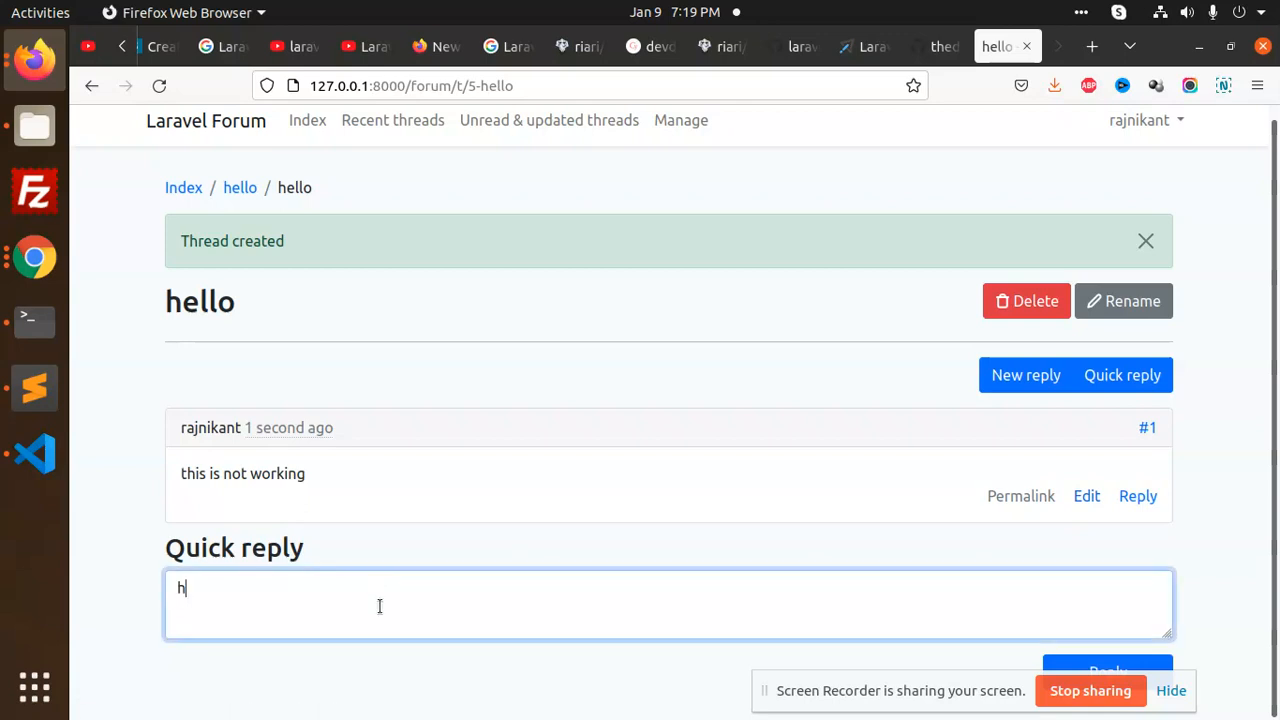
{"action": "type", "text": "ello"}
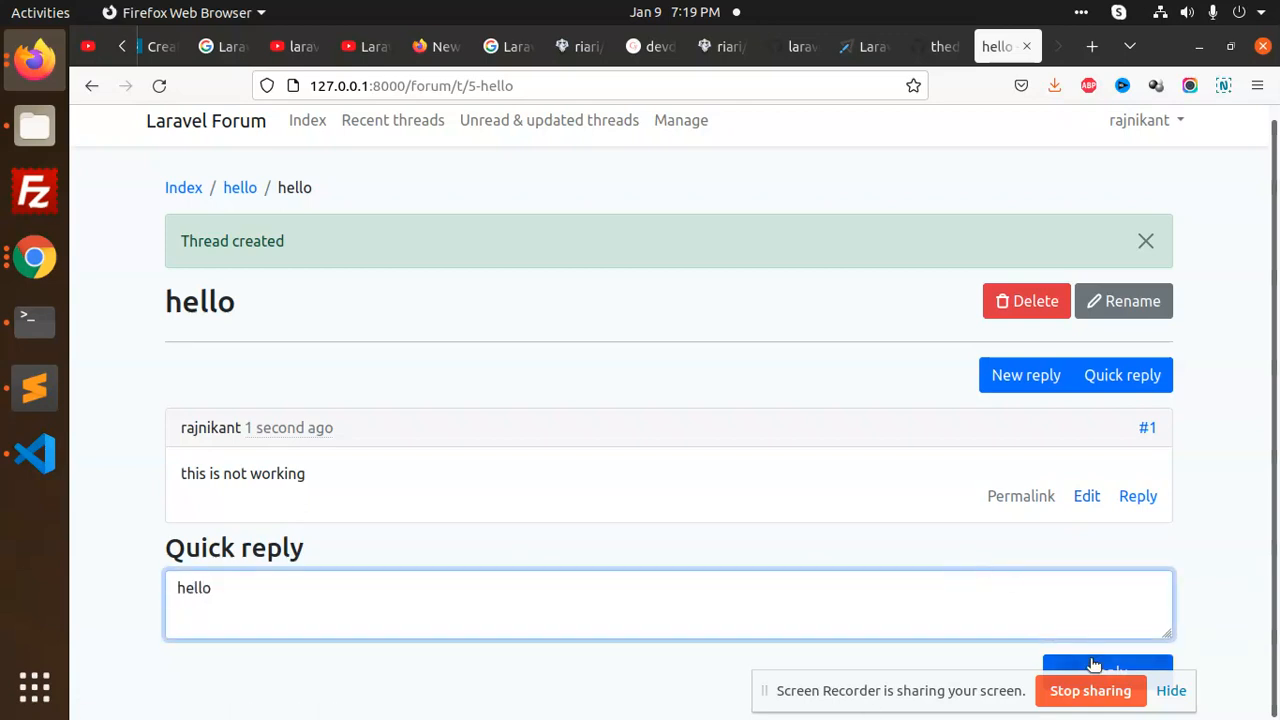
{"action": "left_click", "coordinate": [1108, 670]}
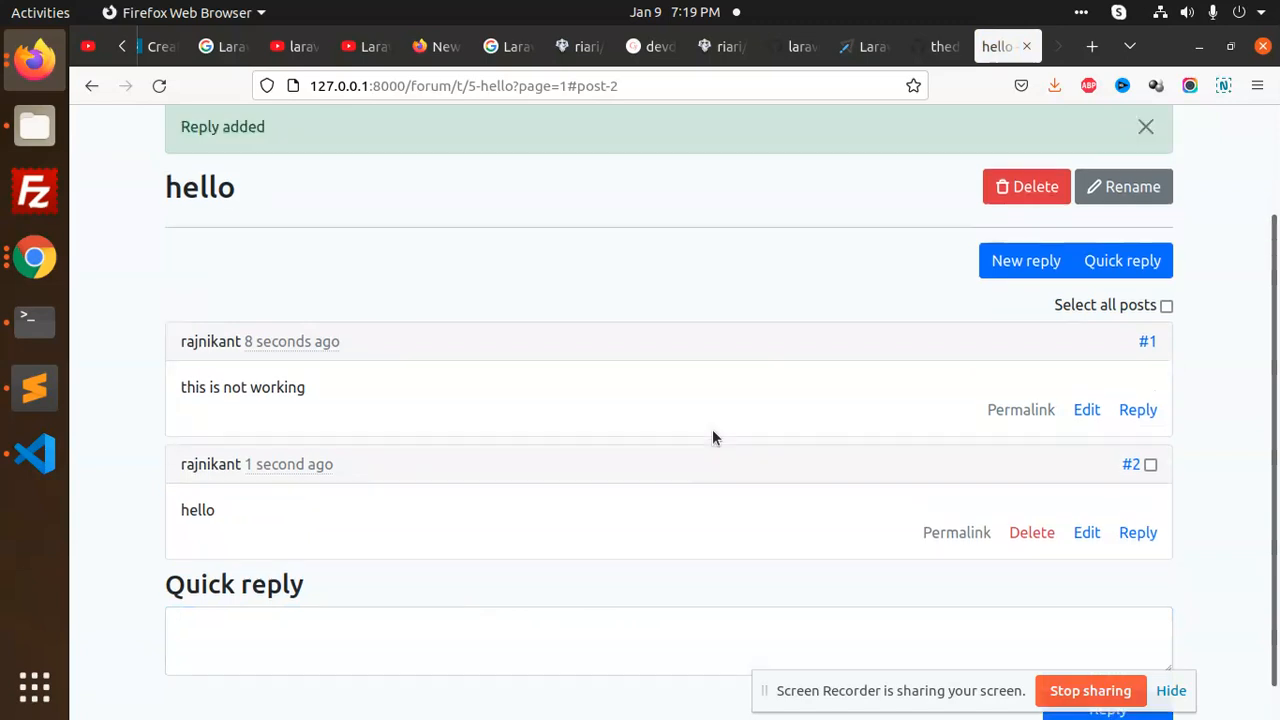